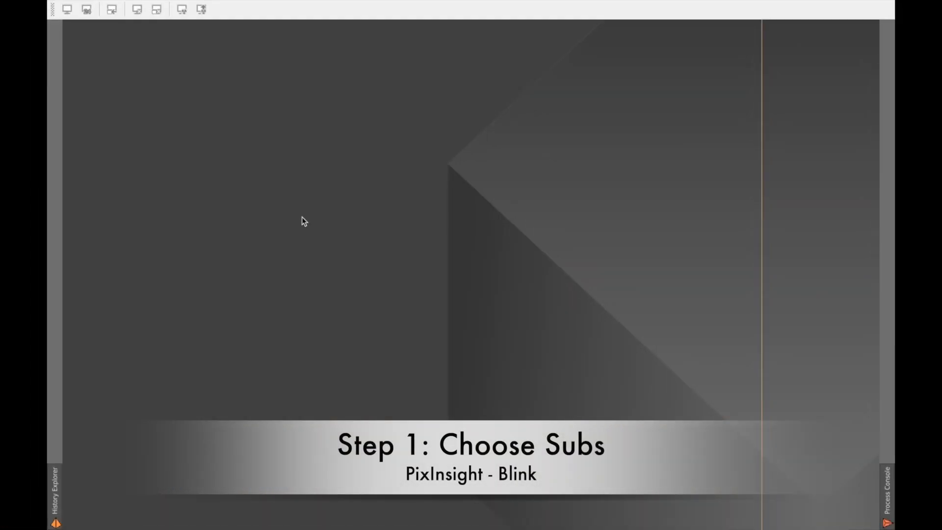
mouse_move(278, 181)
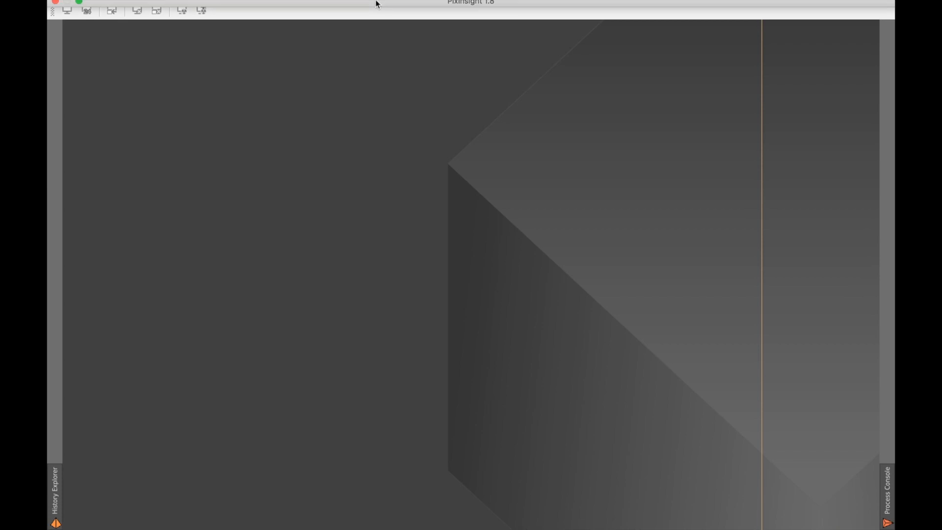
- Launch the Blink process from Process > <All Processes> with the luminance subs loaded
left_click(330, 7)
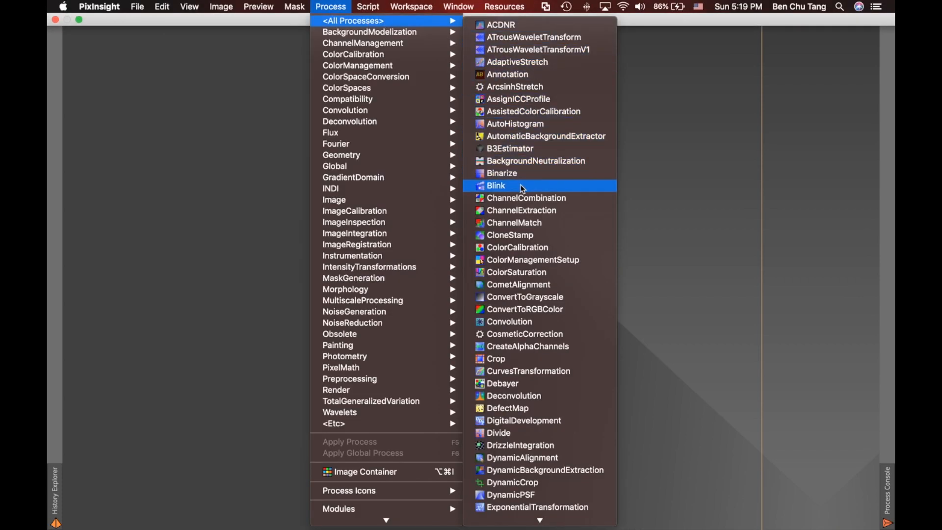
left_click(496, 185)
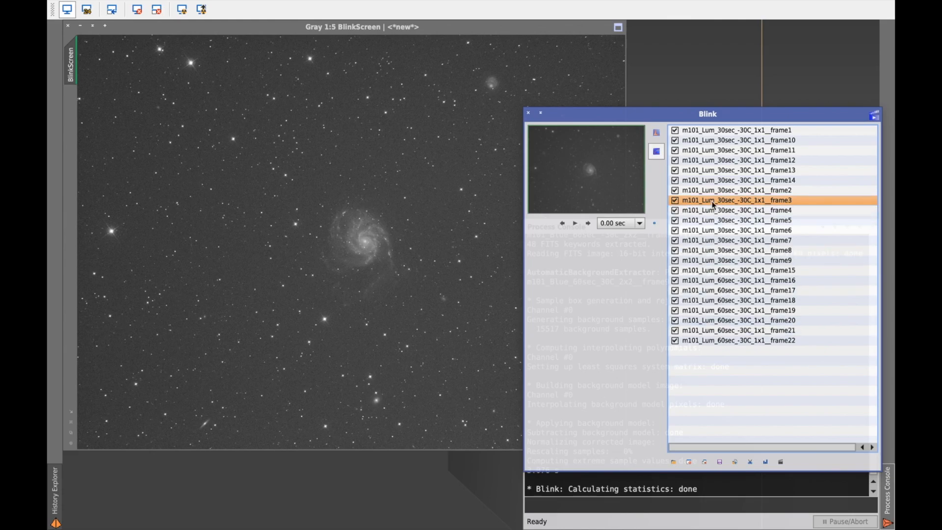
mouse_move(721, 136)
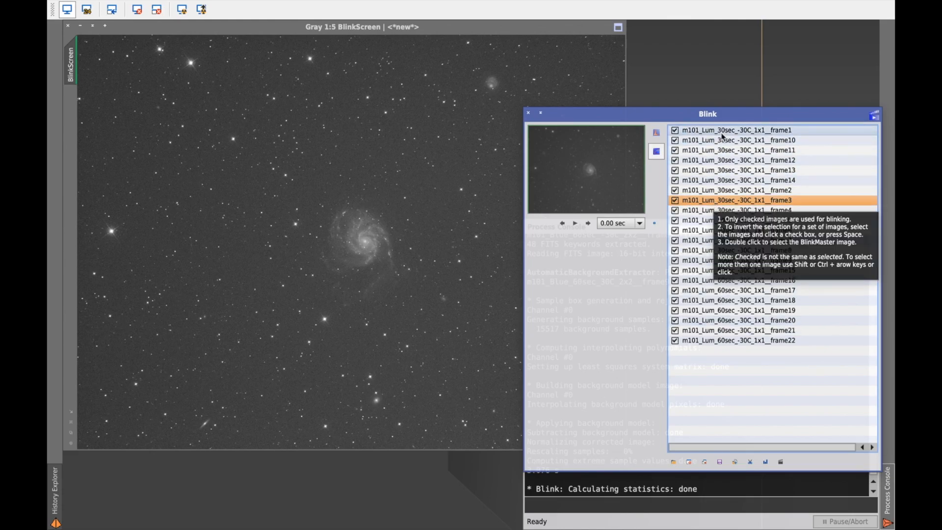
- Step from frame1 through the Blink list up close, ending on the 60-second frame22
left_click(739, 129)
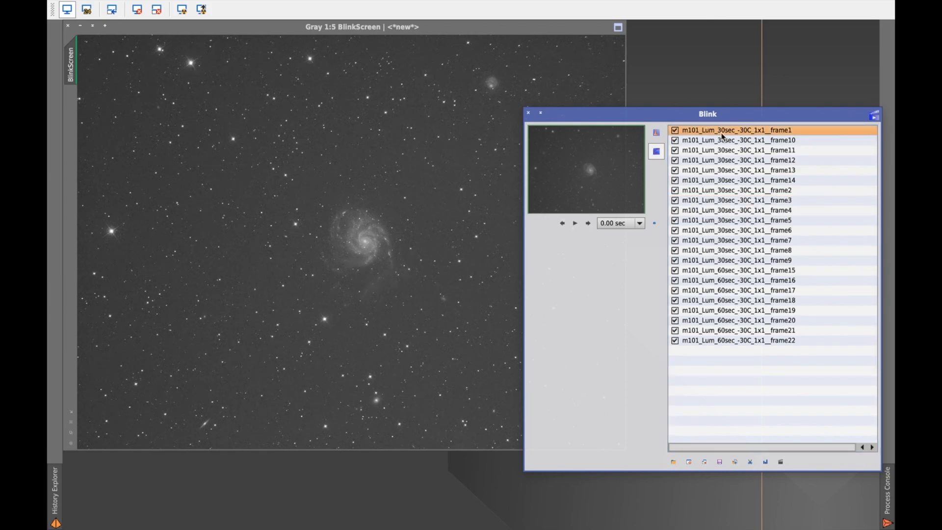
mouse_move(350, 137)
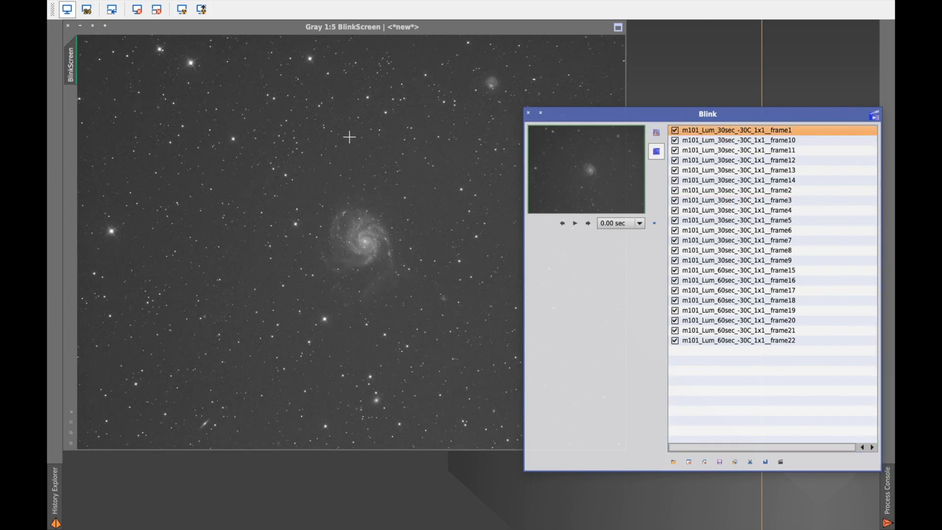
mouse_move(377, 195)
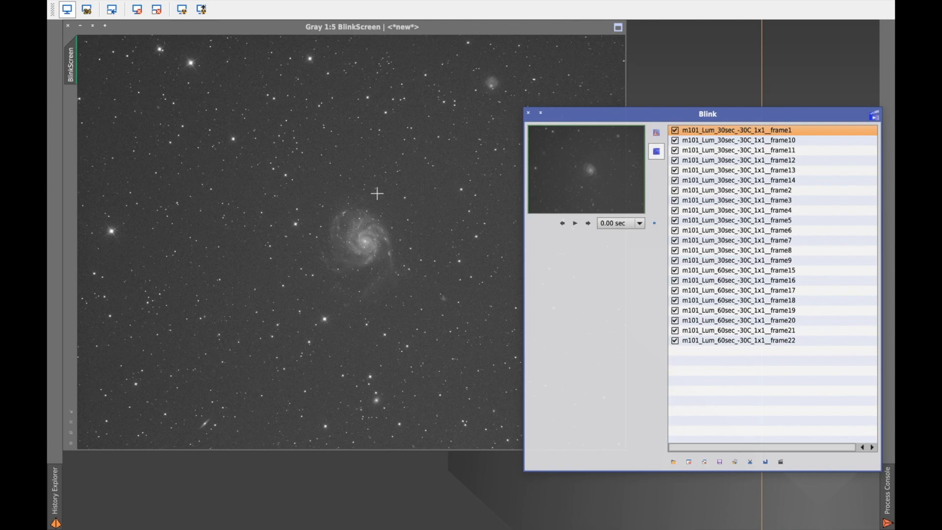
mouse_move(397, 236)
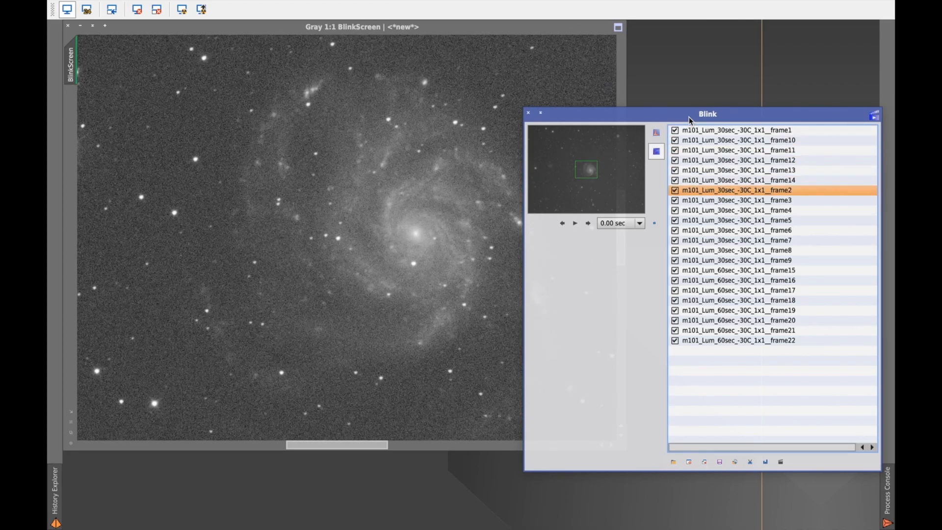
left_click(737, 251)
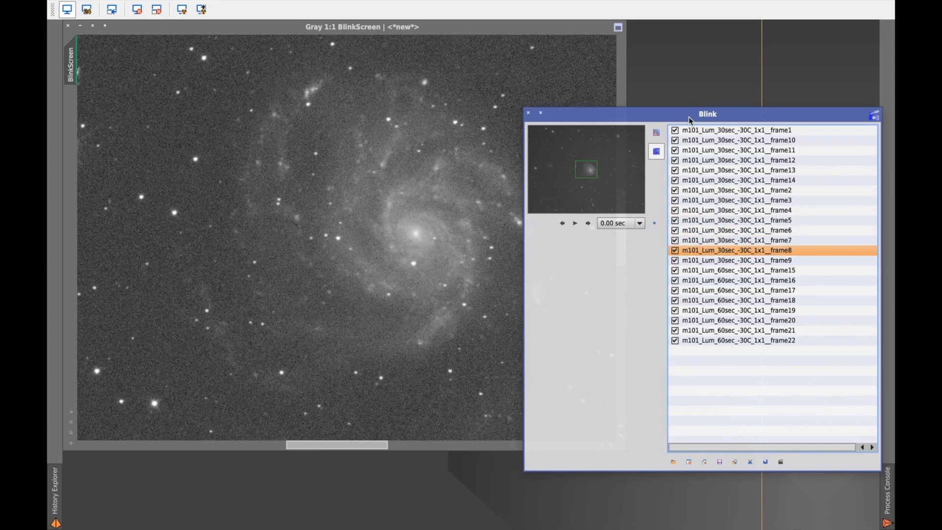
left_click(737, 280)
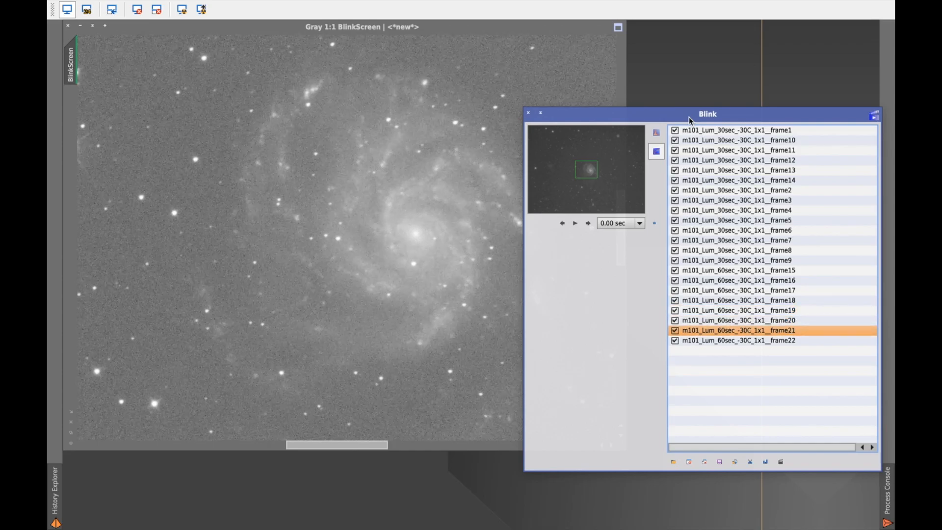
left_click(738, 340)
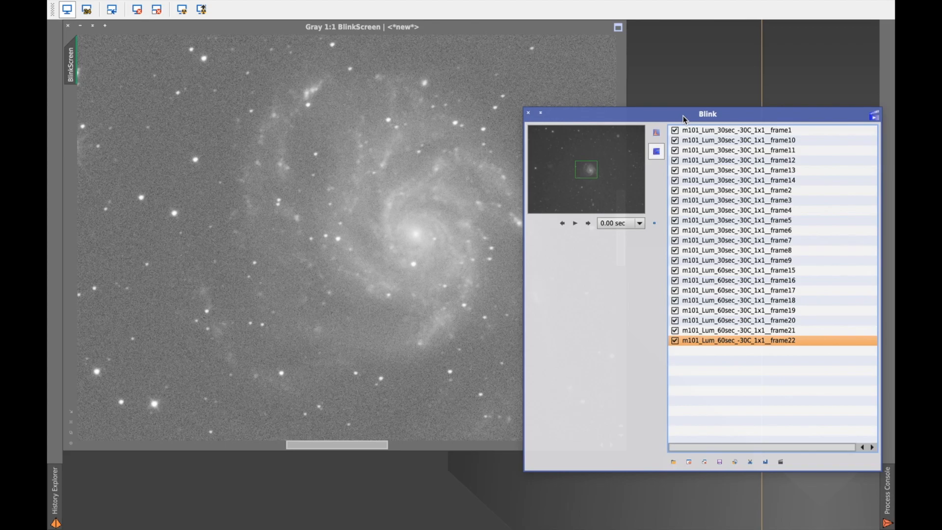
mouse_move(406, 222)
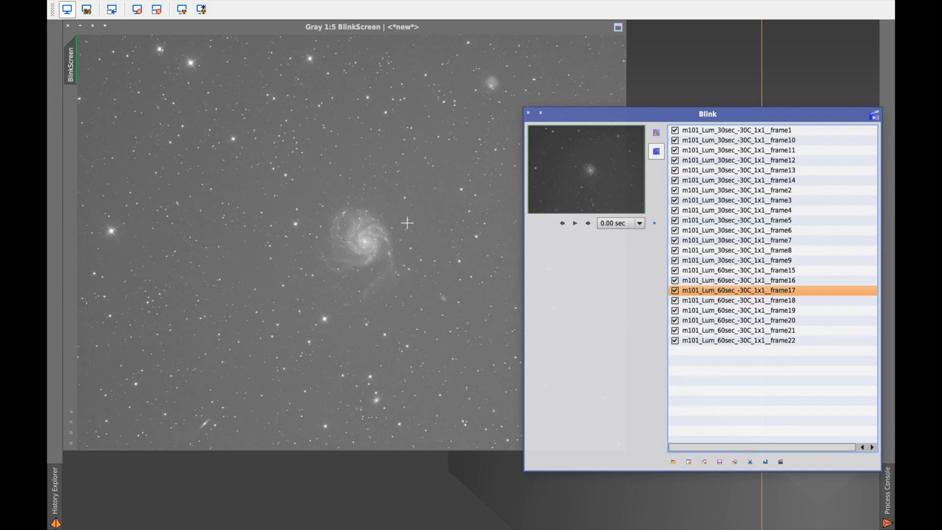
- At full-field zoom, flip through frame16, frame6, frame14 and frame2 hunting for satellite trails
left_click(751, 280)
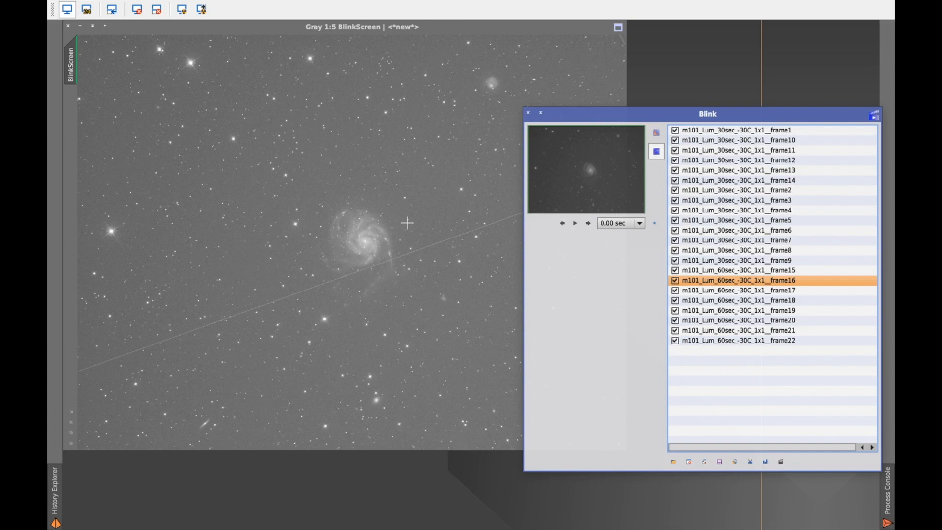
left_click(737, 229)
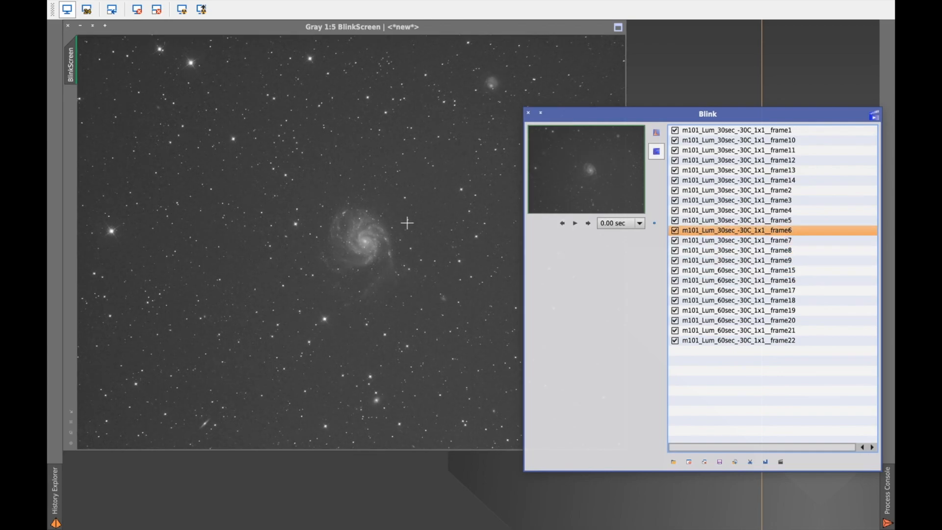
left_click(739, 180)
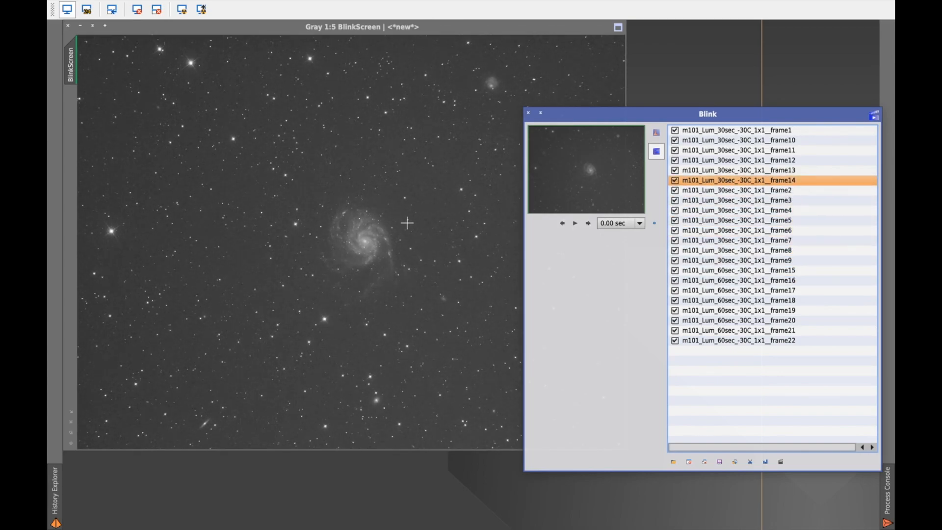
left_click(738, 190)
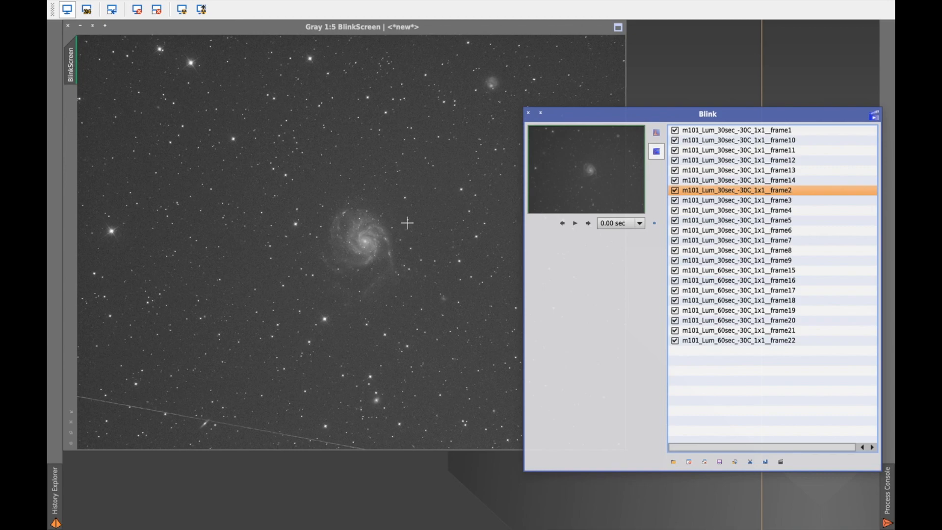
left_click(741, 181)
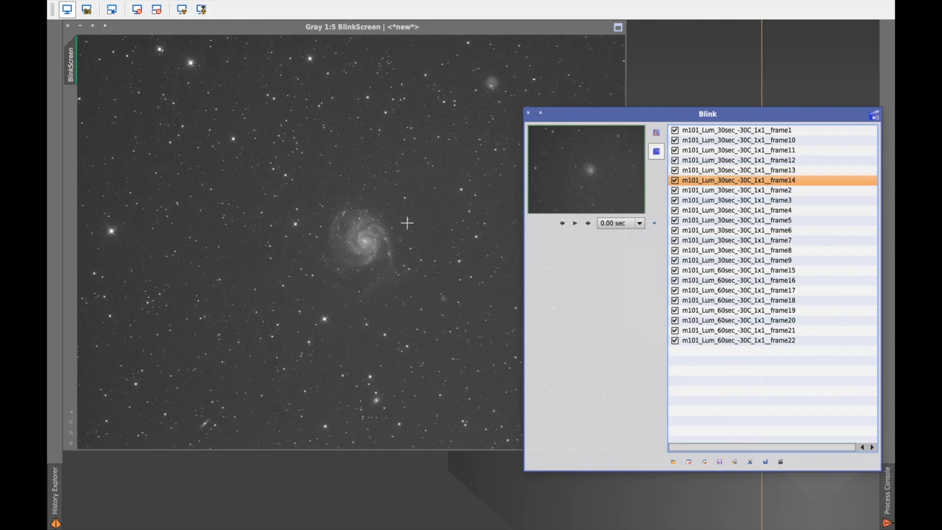
left_click(737, 130)
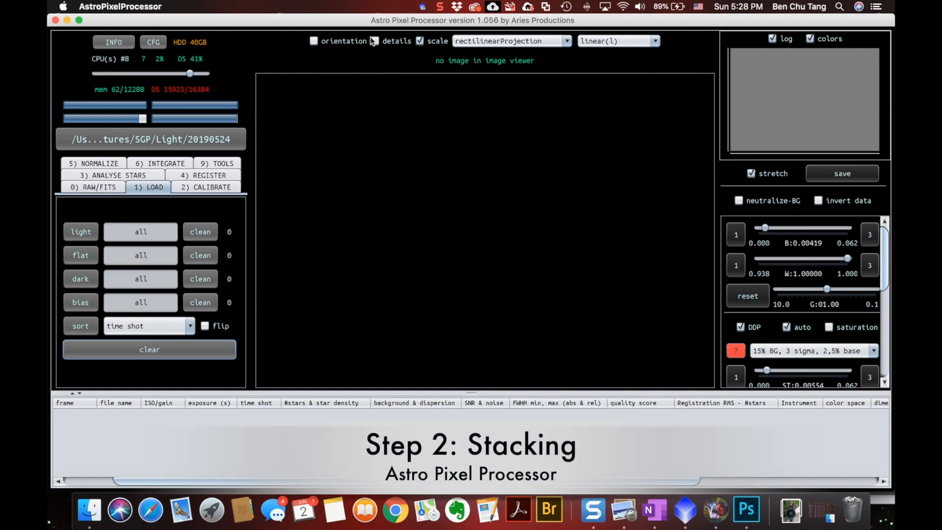
- Turn off the details option in the LOAD tab and start adding light frames
left_click(376, 41)
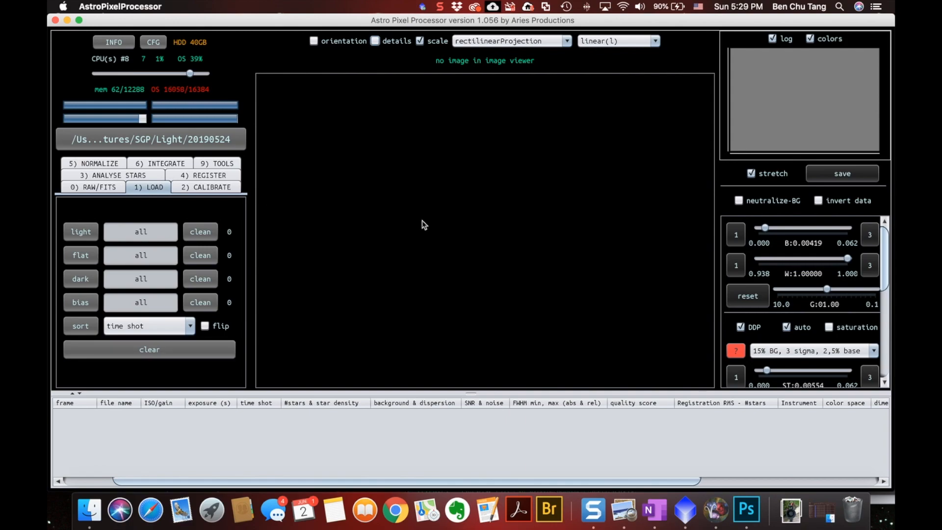
left_click(79, 232)
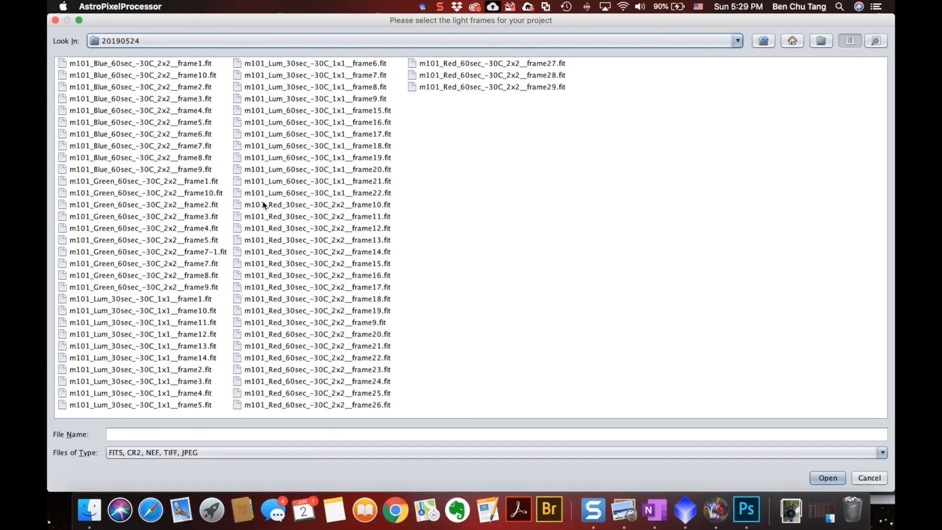
- Select the Lum files from first to last and load them as 21 light frames
left_click(140, 298)
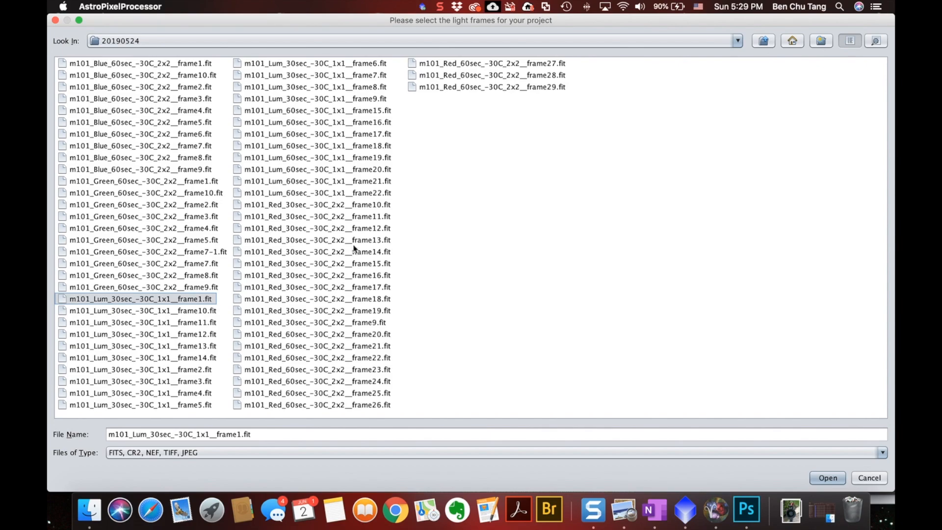
left_click(317, 193)
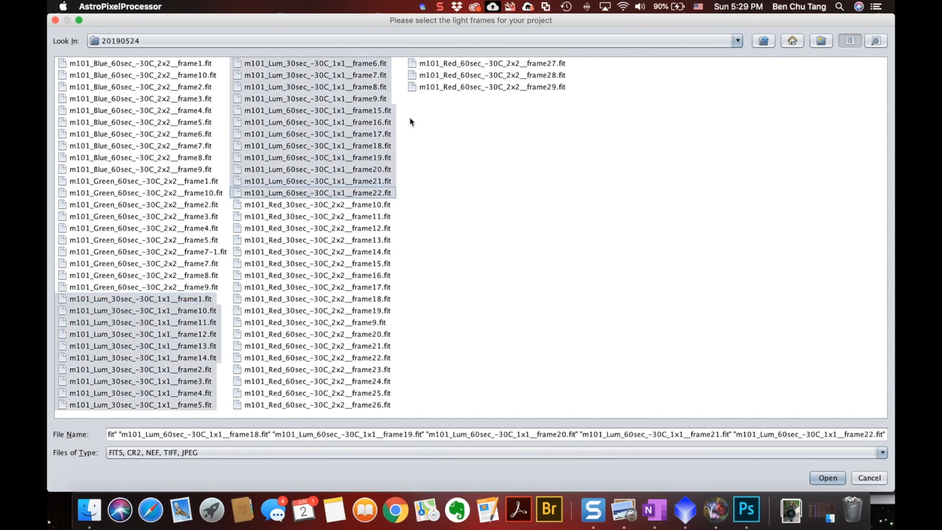
mouse_move(379, 124)
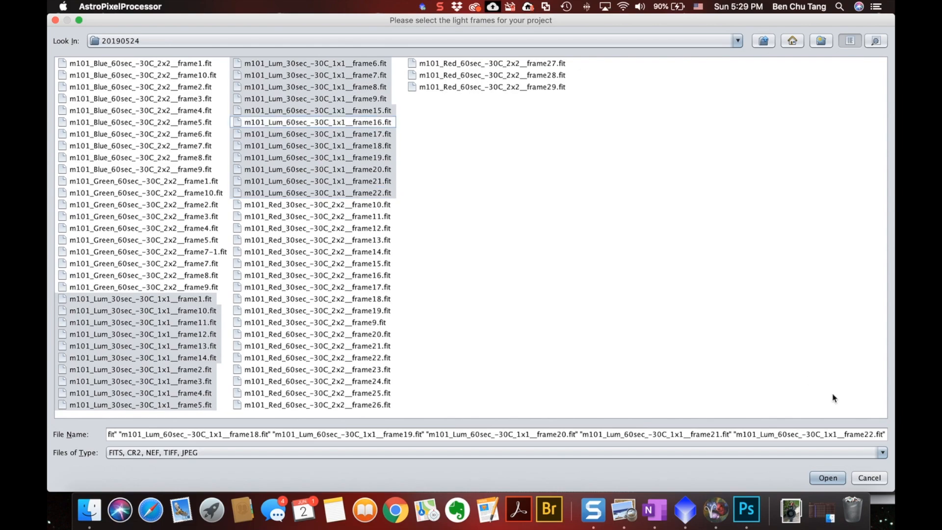
left_click(826, 478)
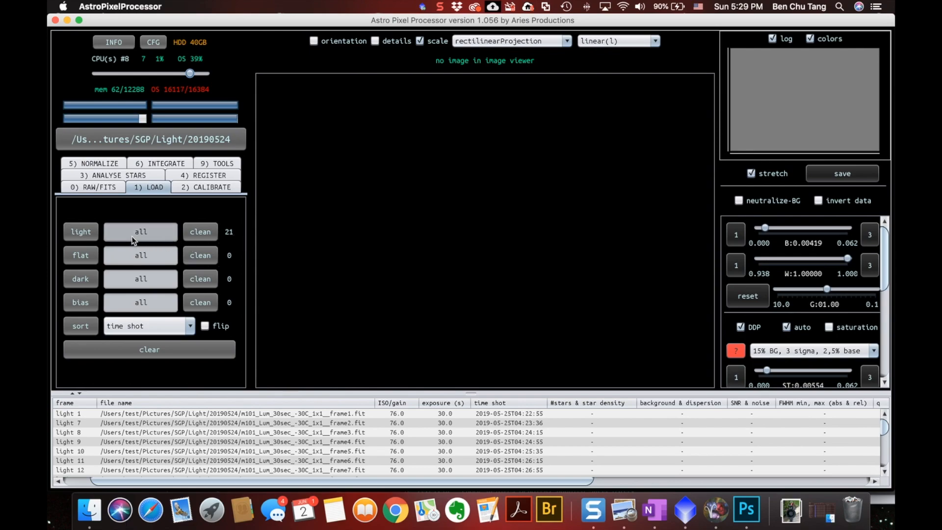
mouse_move(80, 278)
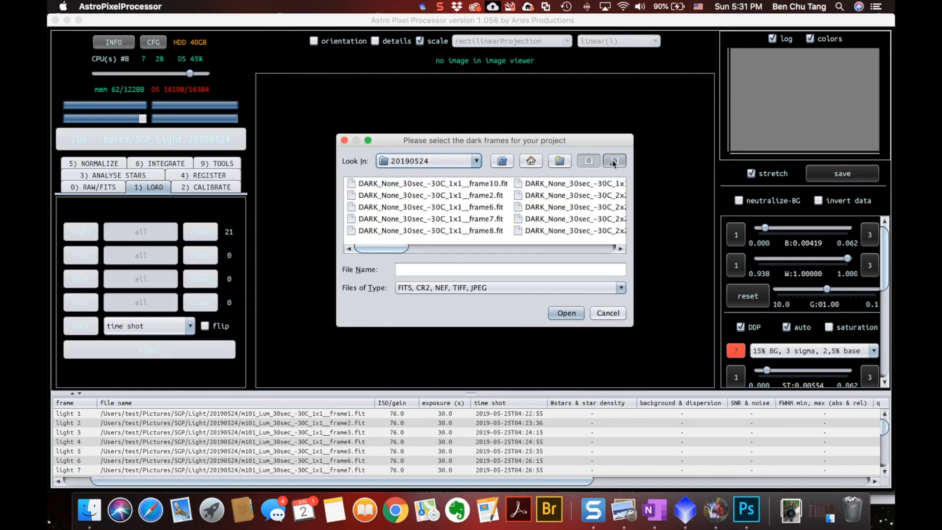
- Sort darks by date, select all nineteen 1x1 dark frames and add them to the project
left_click(612, 160)
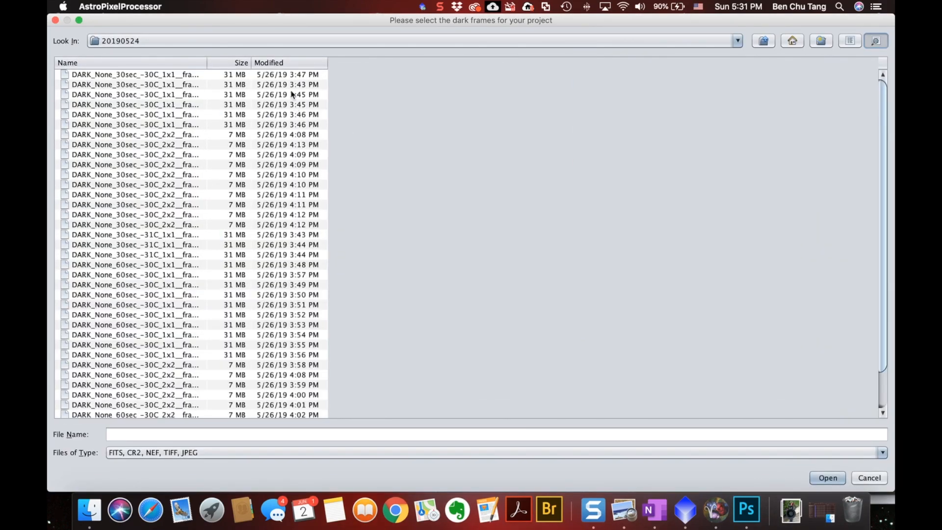
left_click(269, 63)
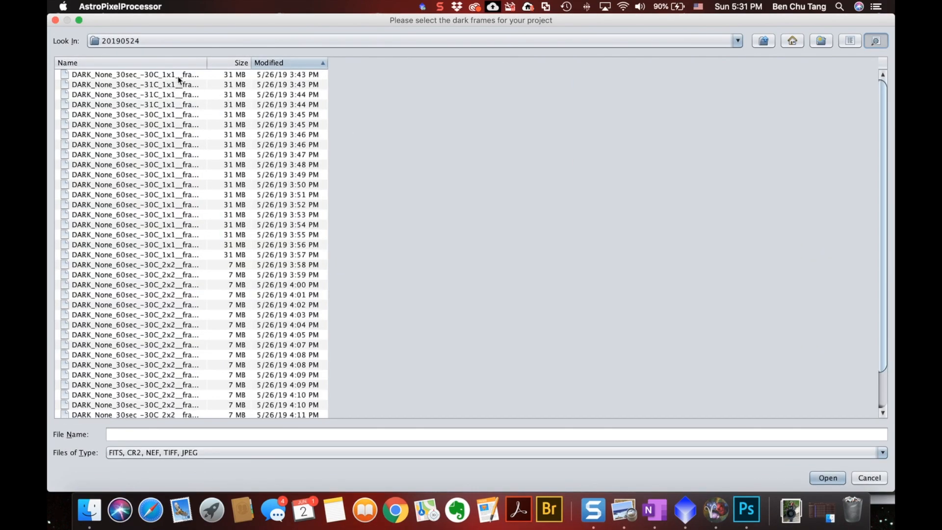
left_click(134, 74)
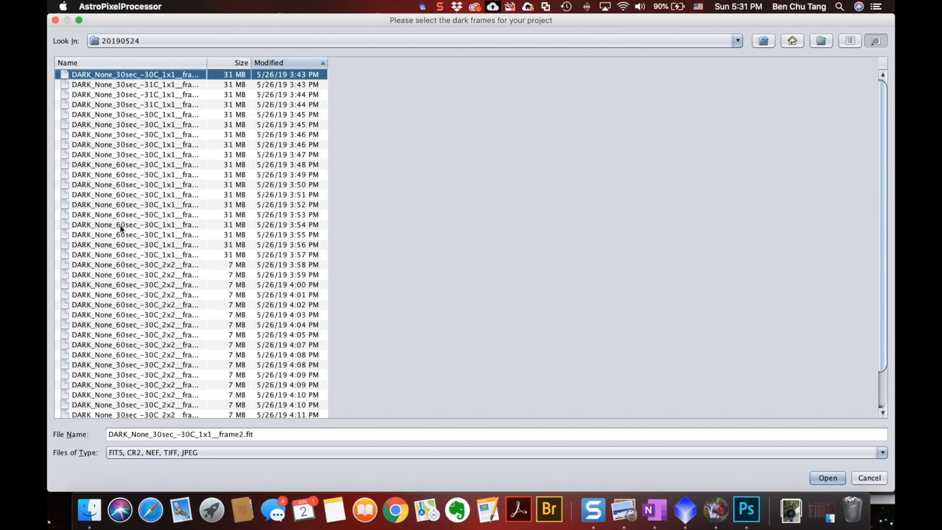
mouse_move(133, 264)
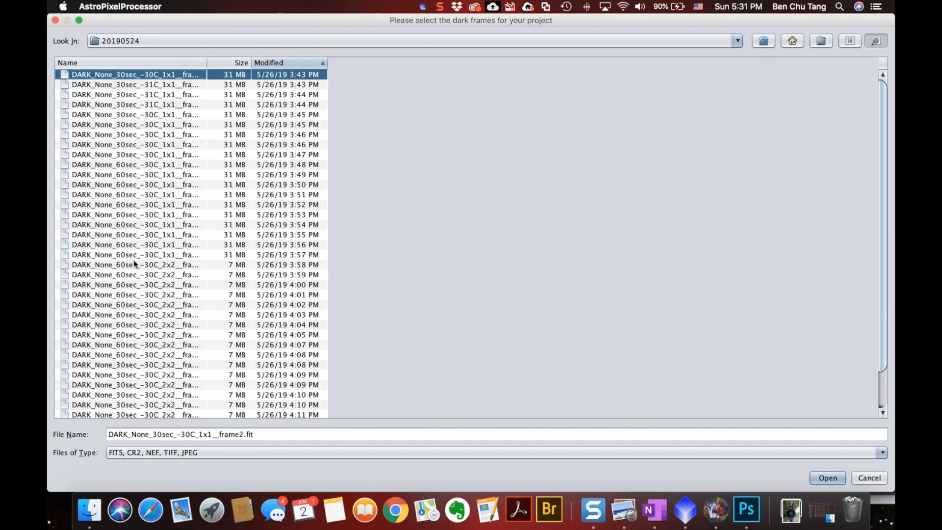
mouse_move(218, 216)
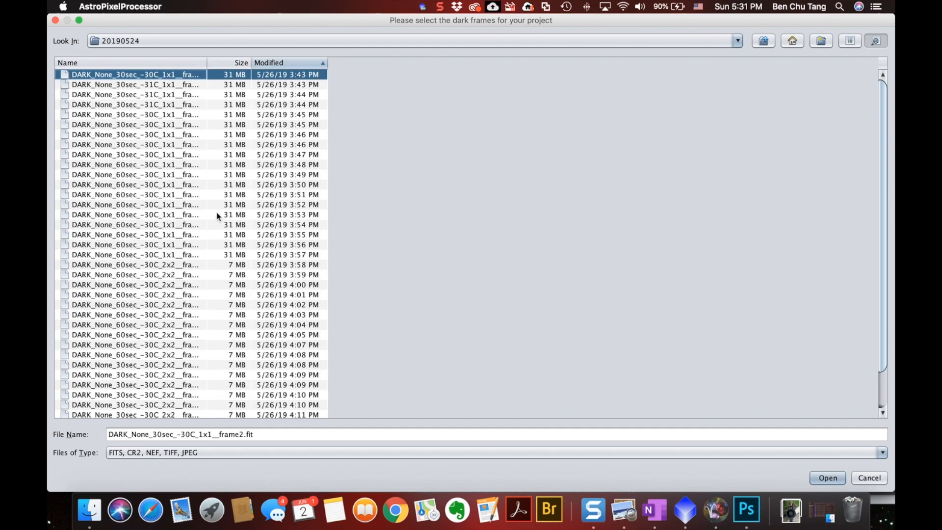
mouse_move(164, 261)
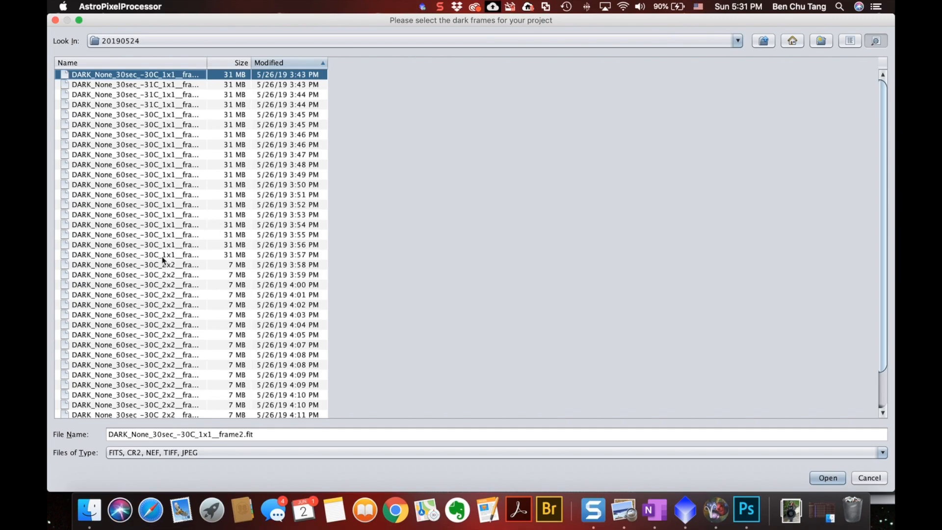
left_click(135, 254)
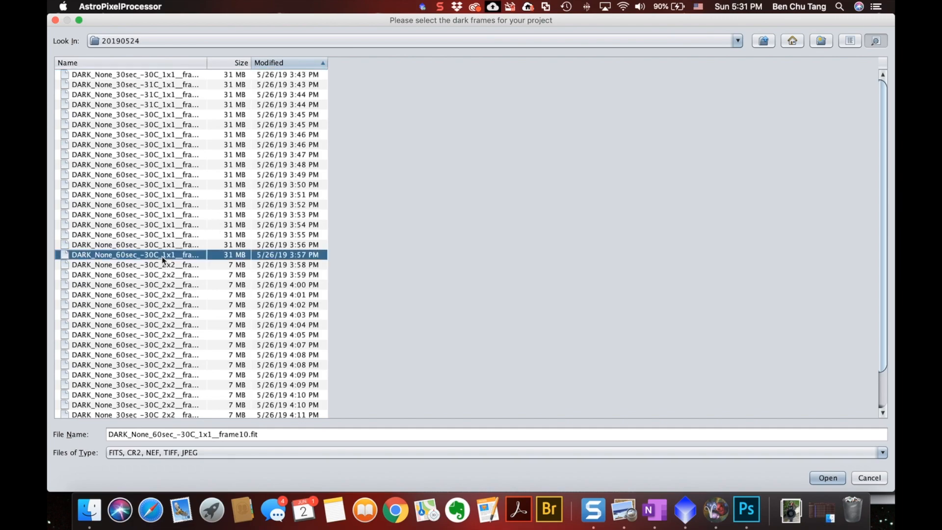
left_click(134, 74)
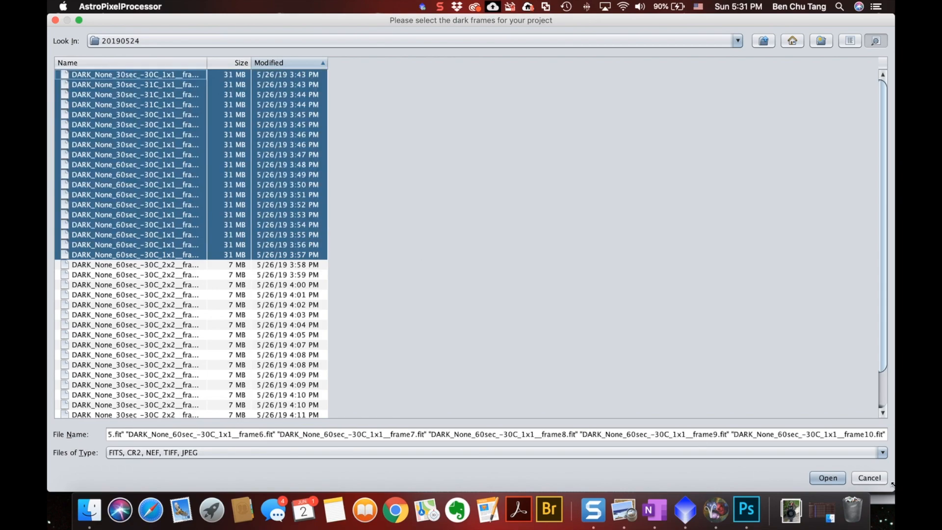
left_click(826, 477)
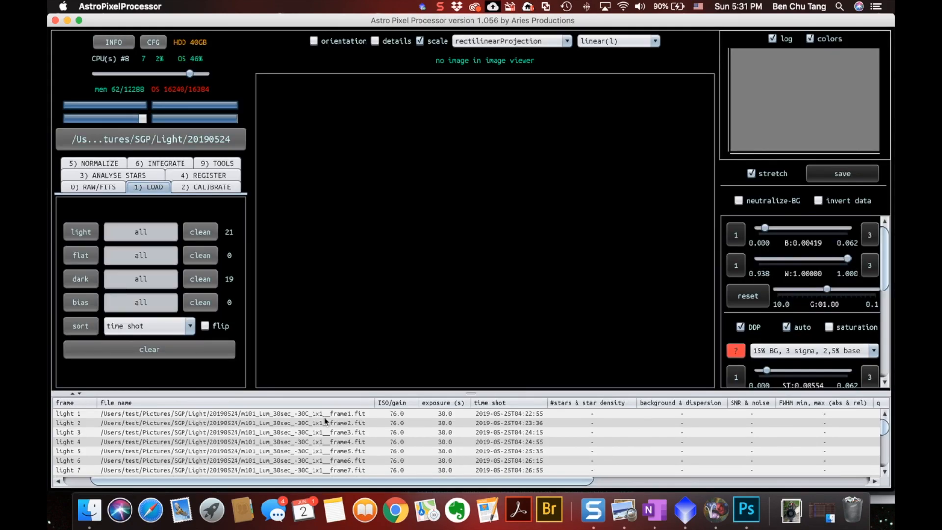
- Review the checked lights and darks, then move to the 6) INTEGRATE settings
scroll("down", 3)
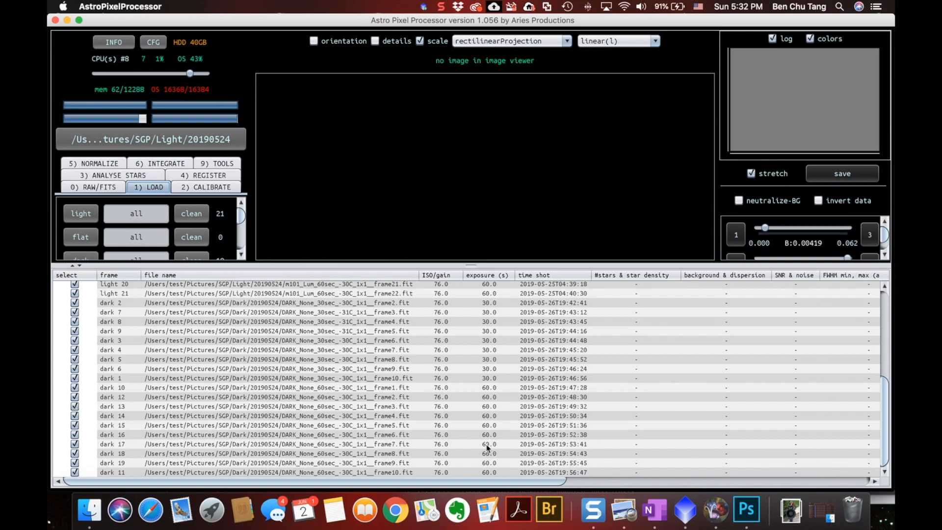
mouse_move(303, 327)
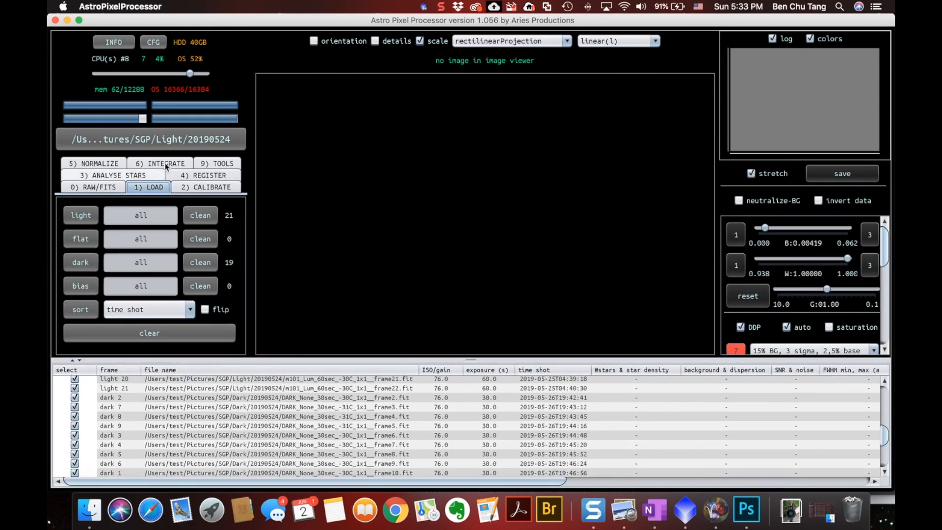
left_click(159, 164)
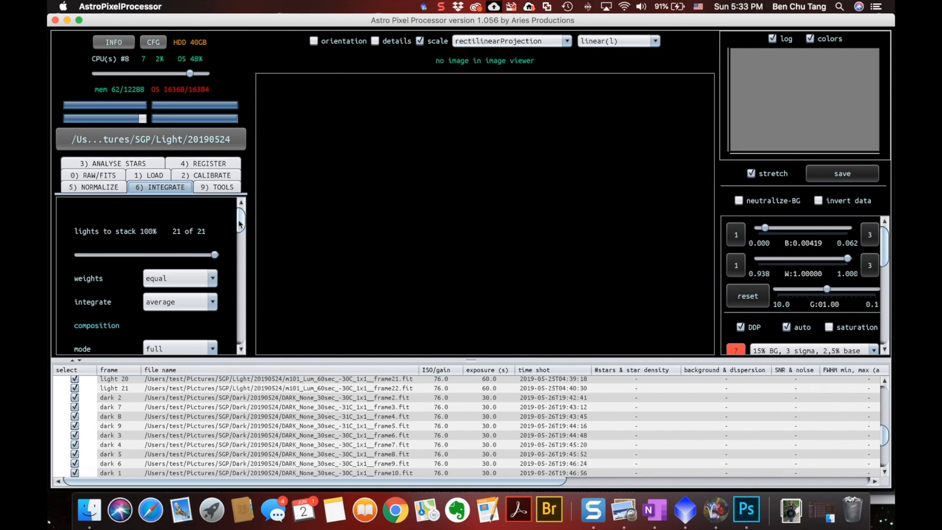
- Run the integration to stack all 21 light frames into one image
scroll("down", 3)
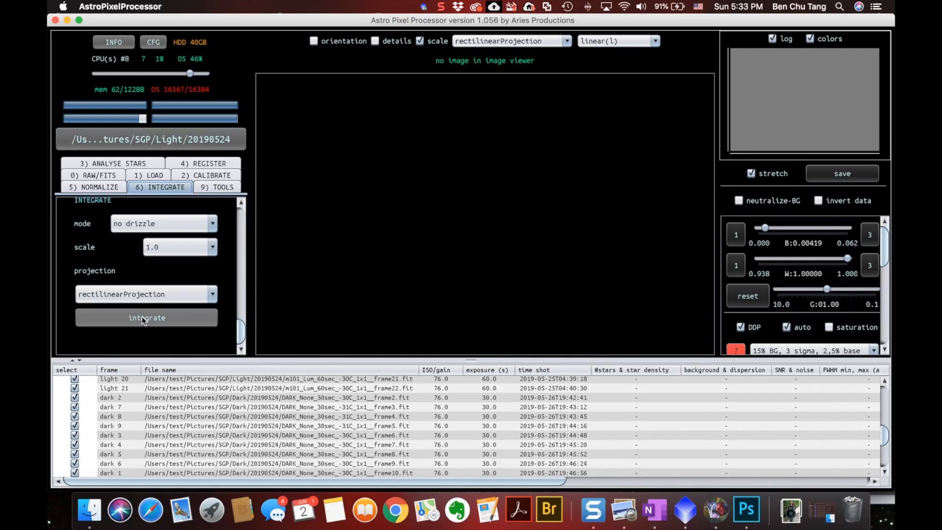
left_click(147, 317)
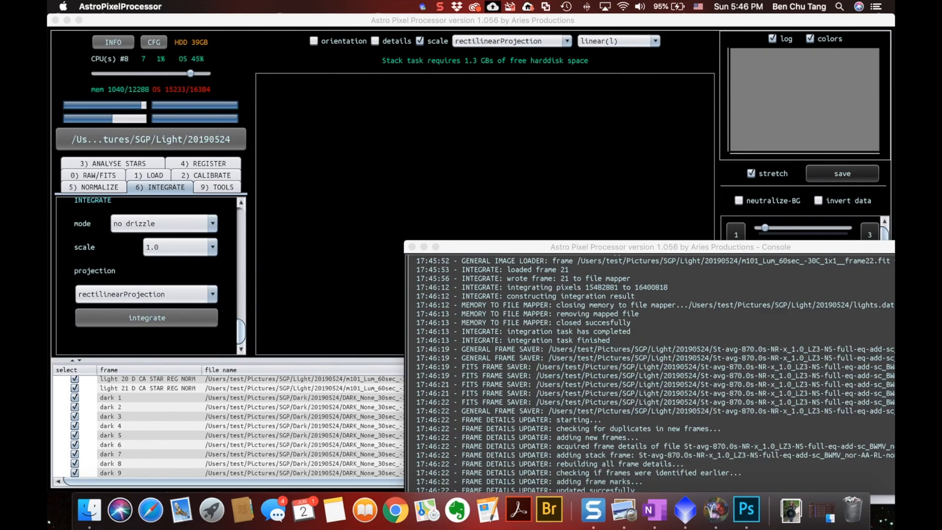
- Close the console, inspect the master darks, and load integration 1 into the viewer
left_click(410, 246)
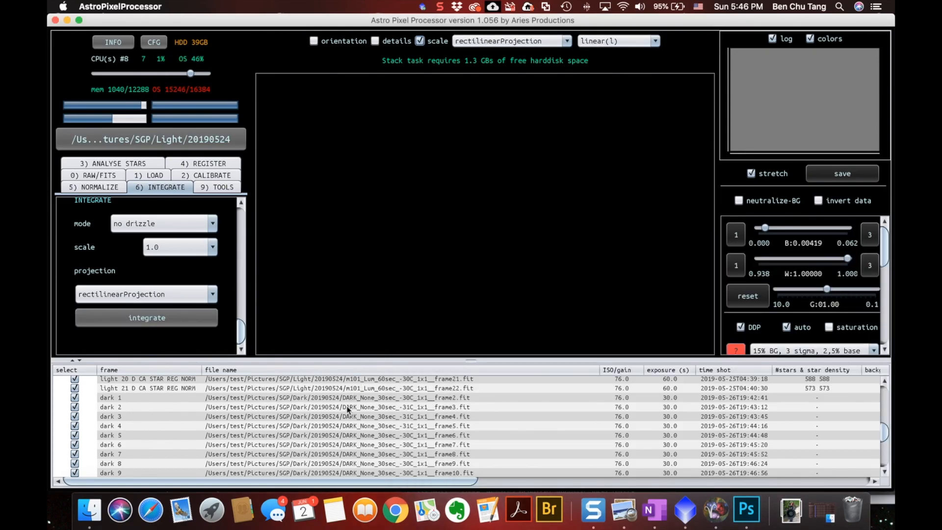
scroll("down", 3)
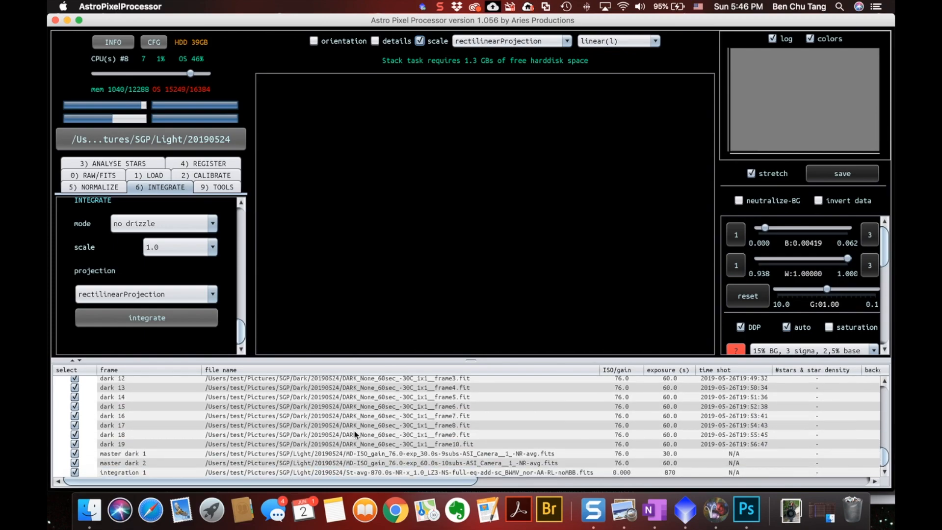
left_click(150, 453)
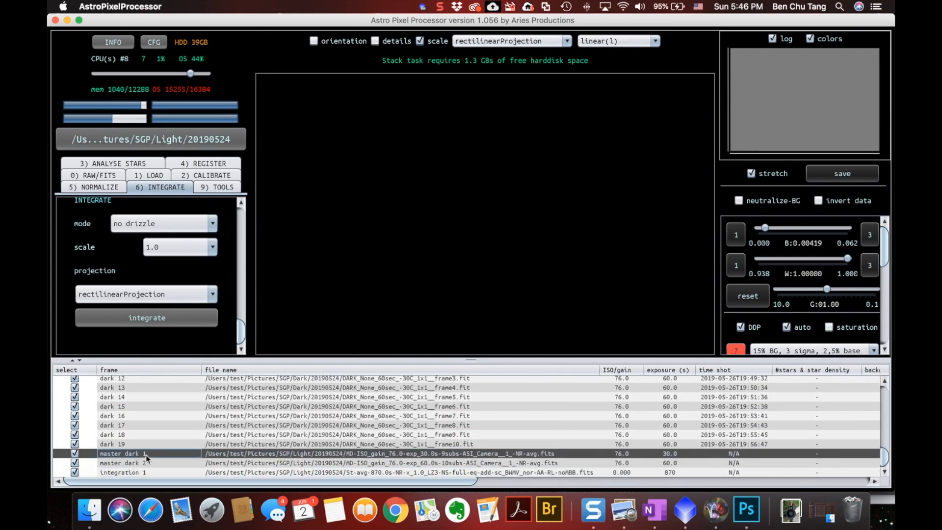
left_click(144, 462)
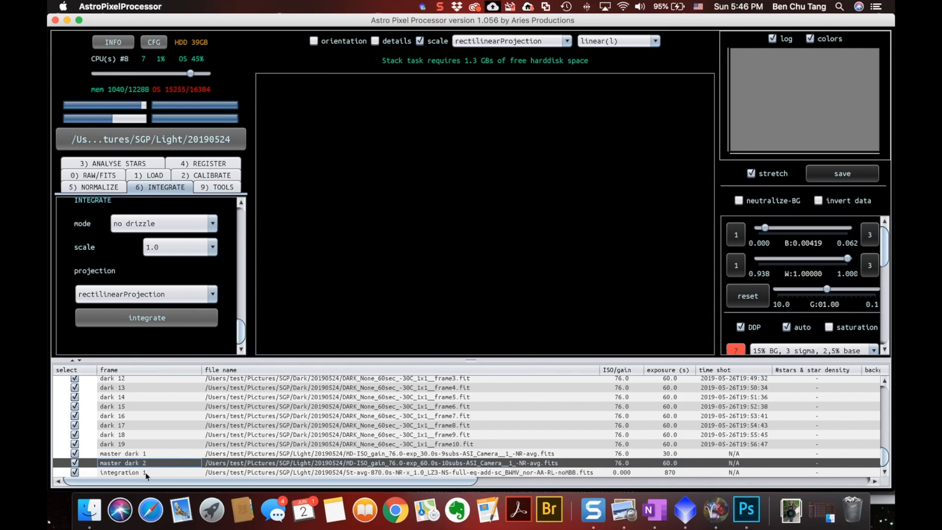
left_click(120, 472)
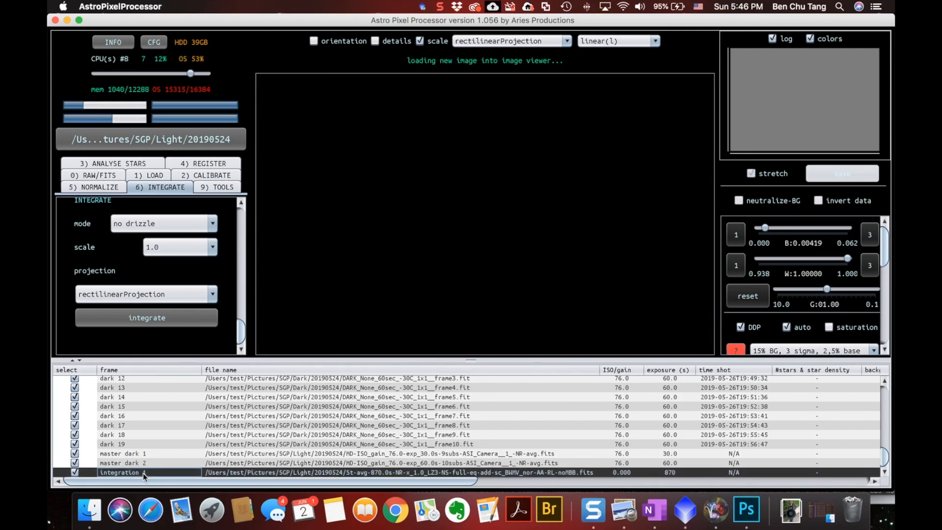
left_click(146, 316)
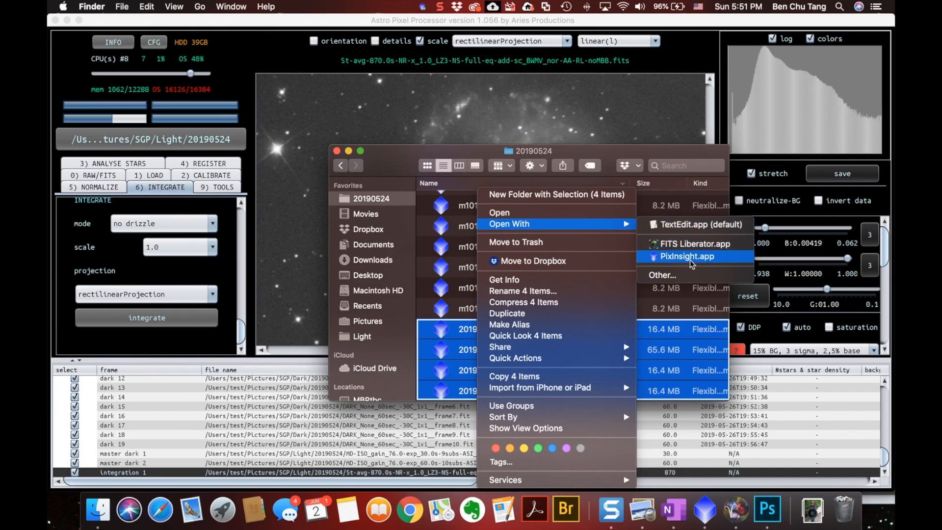
mouse_move(712, 264)
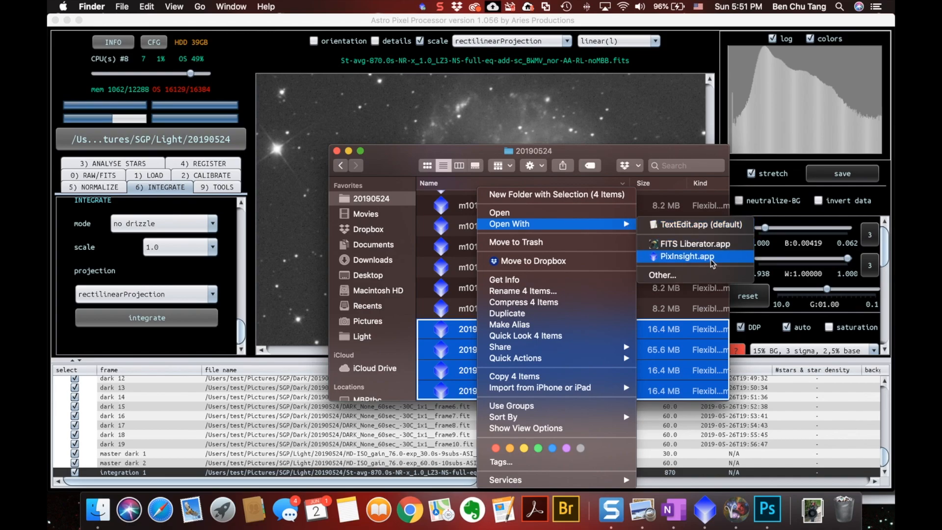
- Open the four stacked R, L, G, B files with PixInsight.app from Finder
left_click(683, 256)
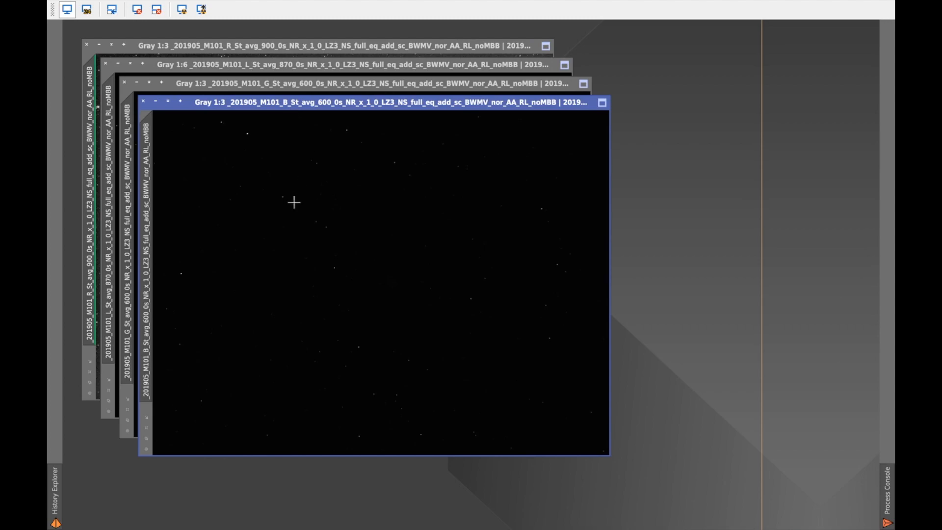
mouse_move(171, 32)
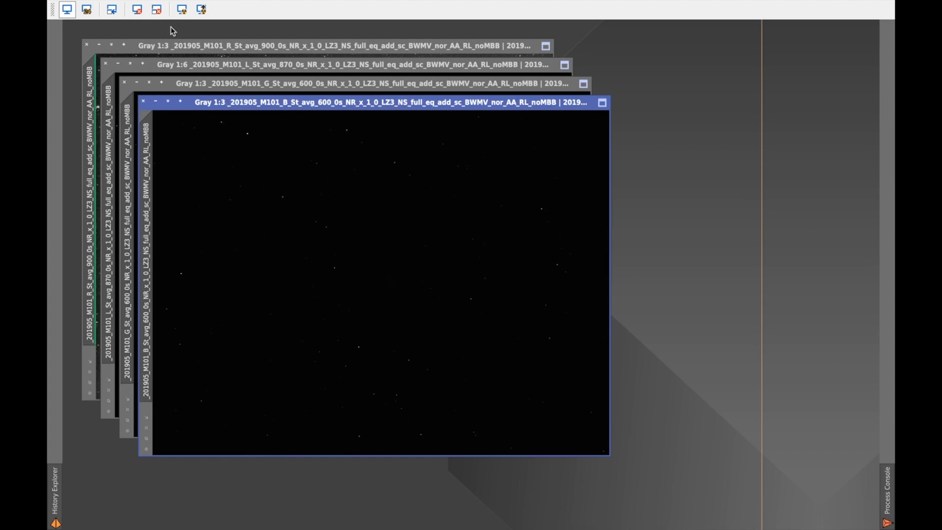
- Auto-stretch the blue M101 stack's display and bring up the Process list
left_click(182, 10)
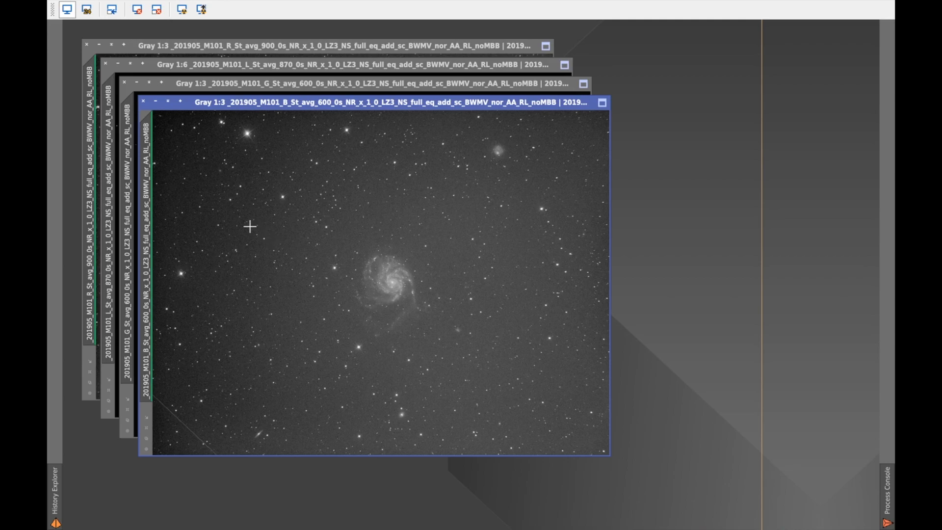
mouse_move(234, 229)
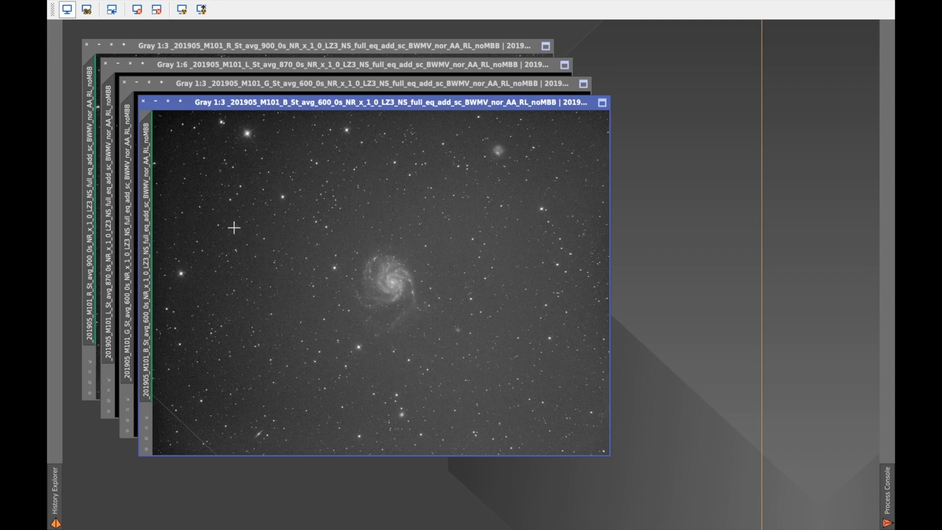
mouse_move(202, 202)
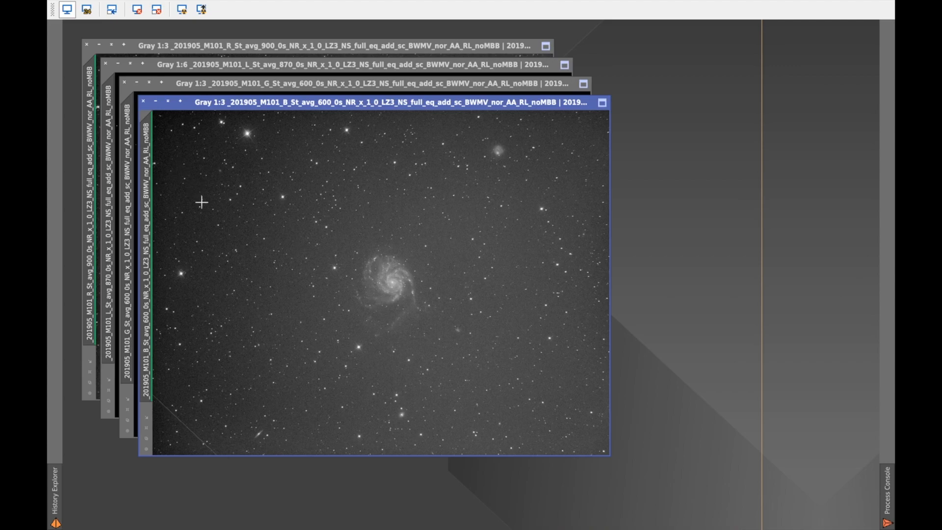
mouse_move(255, 233)
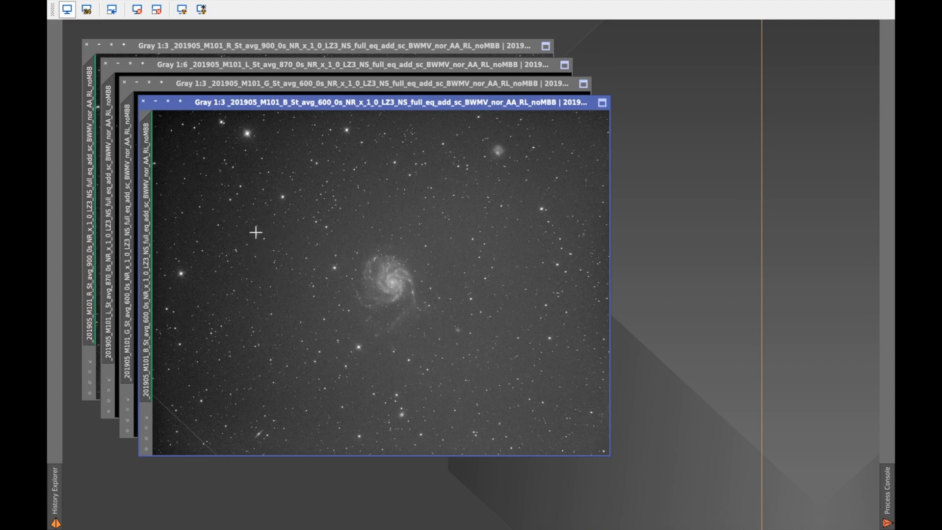
mouse_move(354, 247)
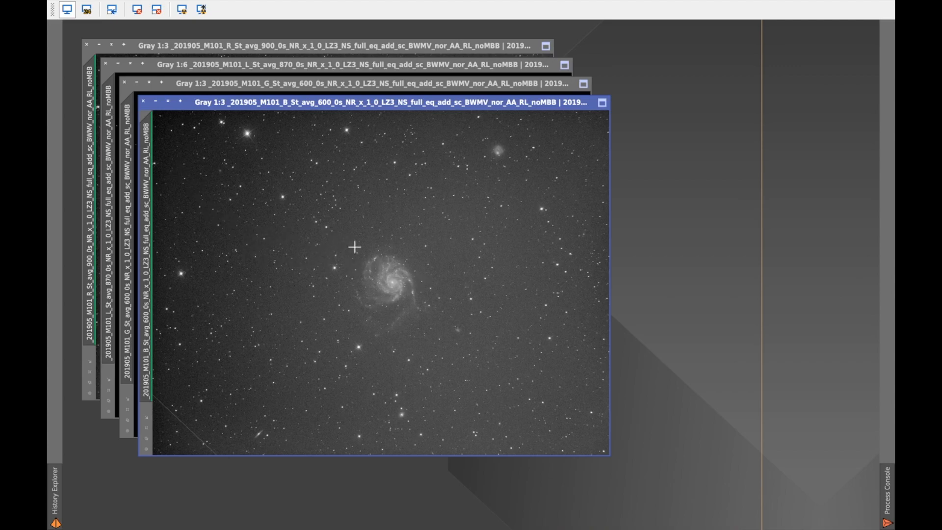
mouse_move(366, 232)
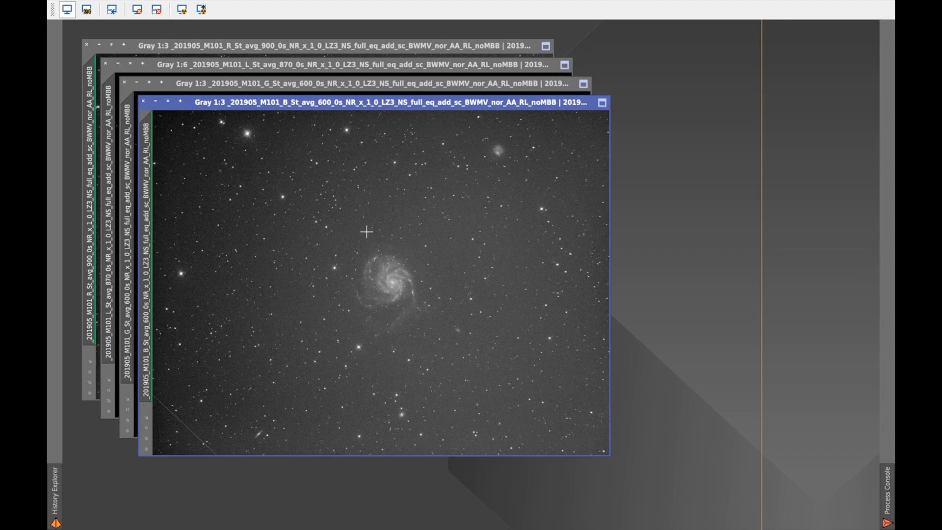
left_click(329, 7)
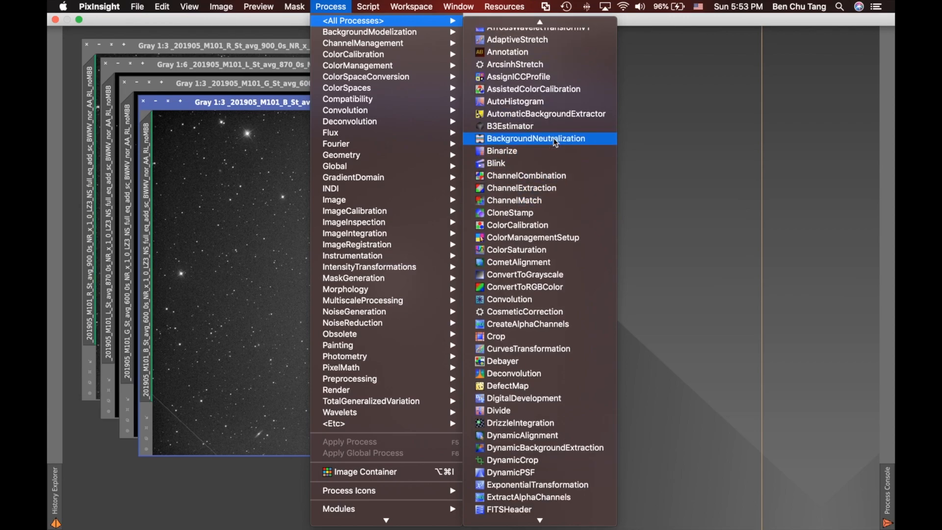
- Run AutomaticBackgroundExtractor with box size 5 and Subtraction correction on the blue image
left_click(545, 114)
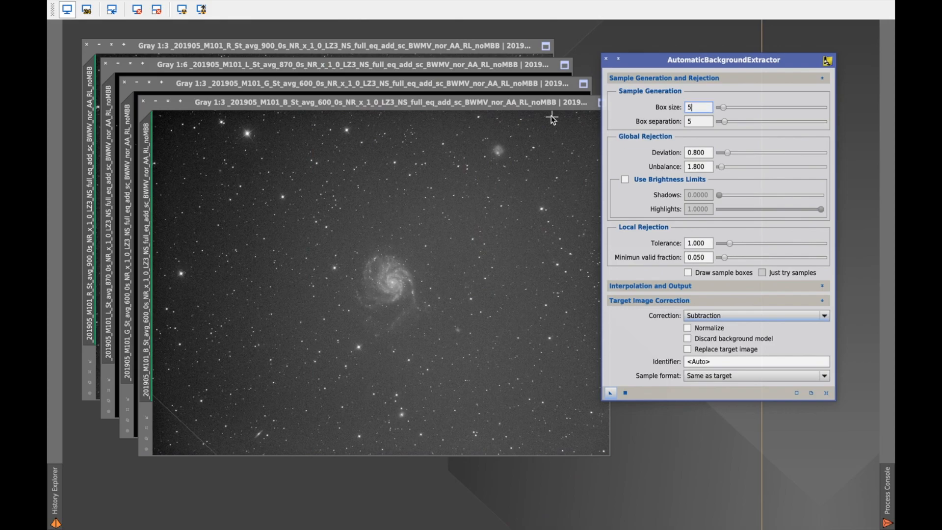
mouse_move(681, 127)
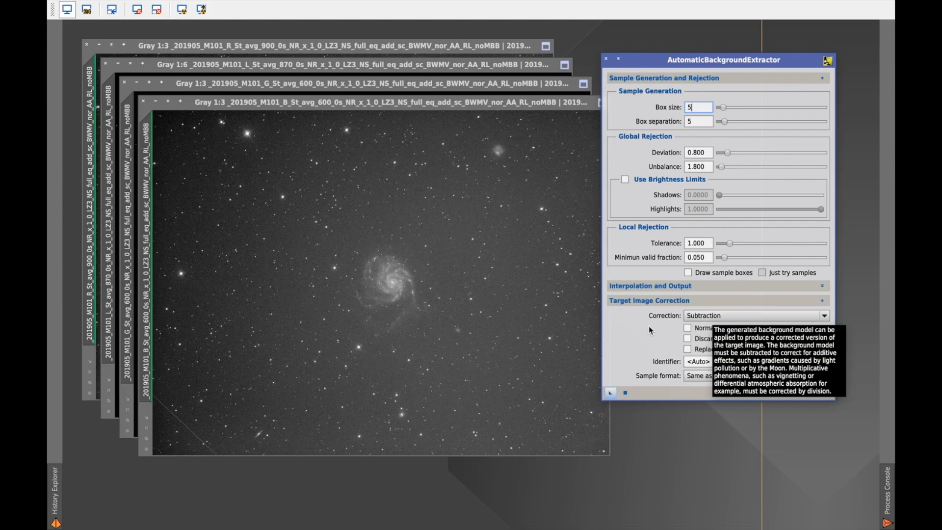
mouse_move(641, 334)
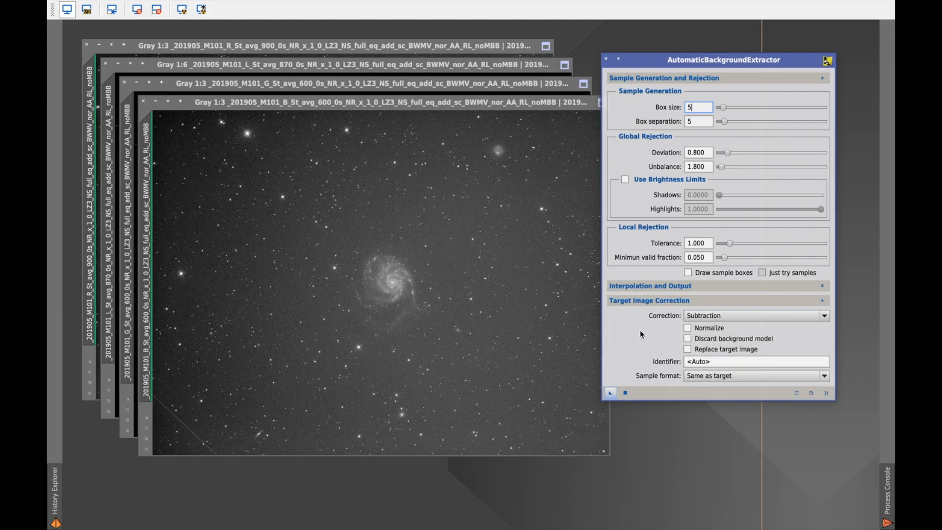
mouse_move(620, 363)
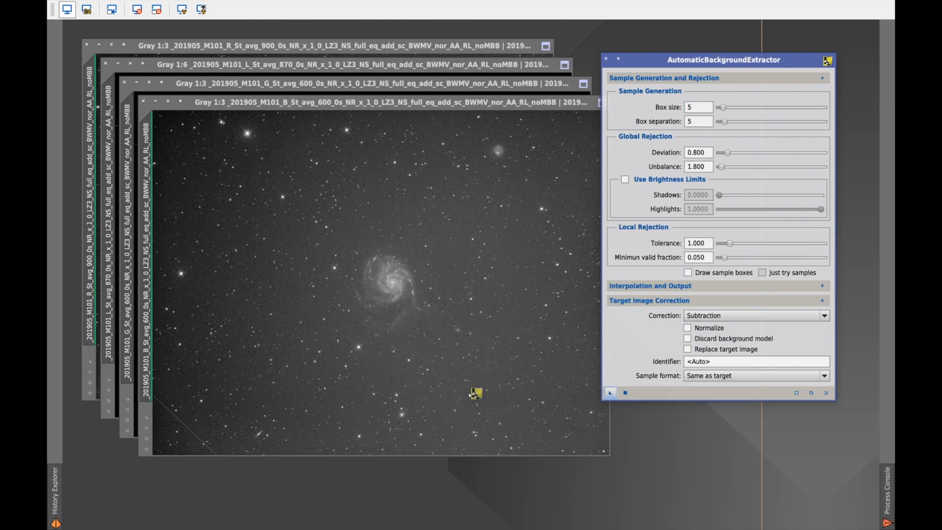
mouse_move(450, 385)
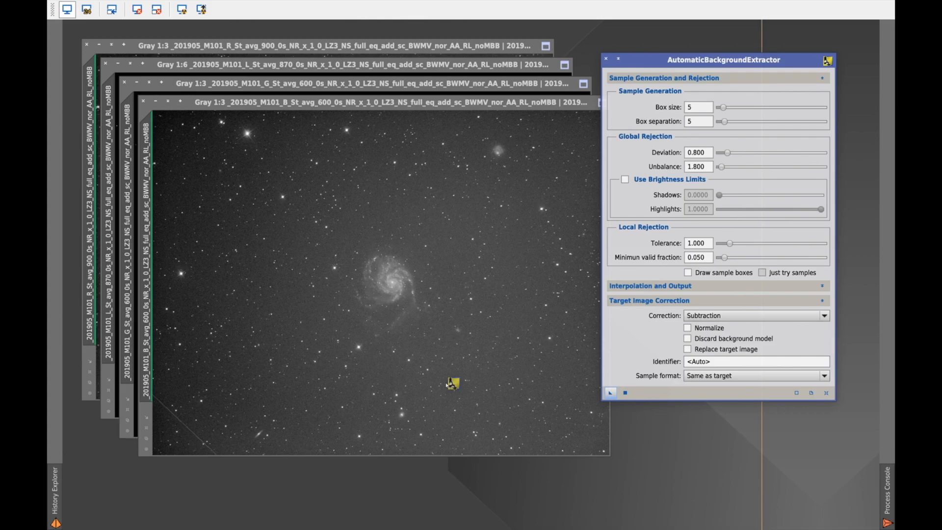
left_click(611, 392)
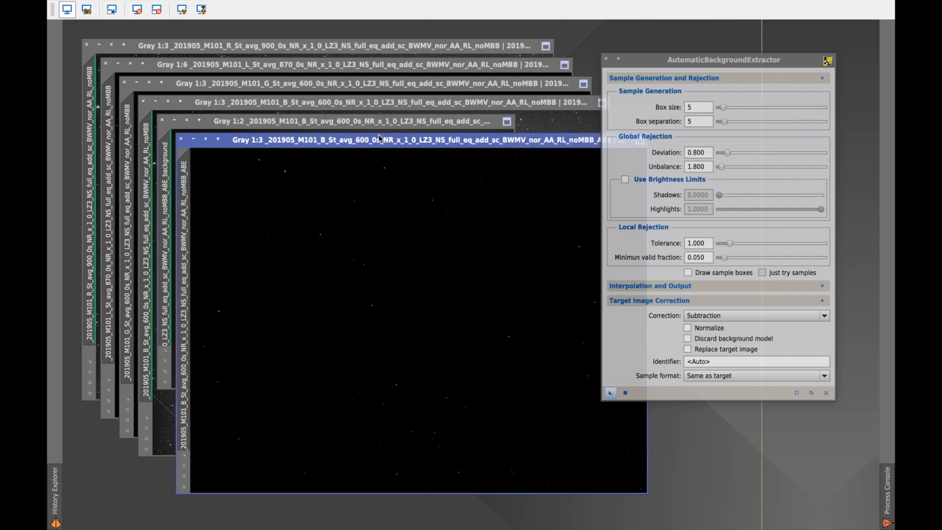
left_click(181, 10)
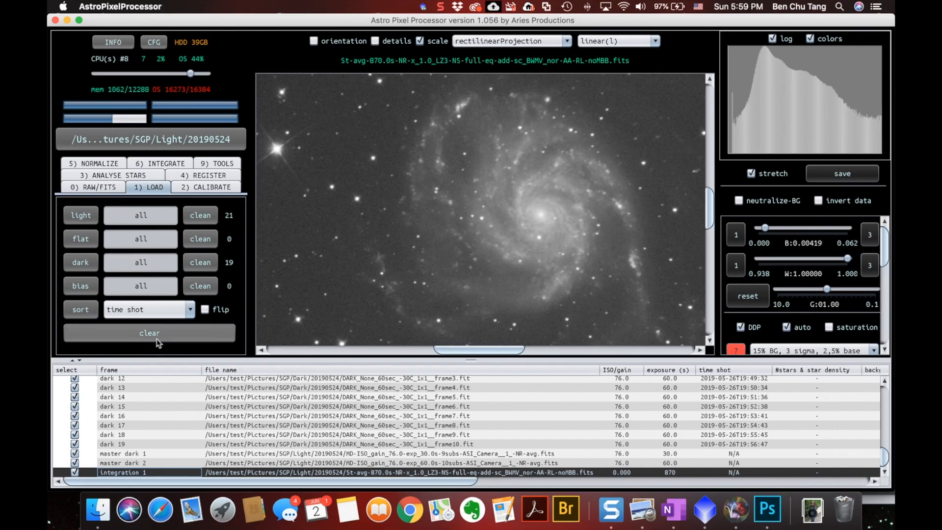
- Clear the loaded frames and load the four _ABE channel files as lights
left_click(149, 333)
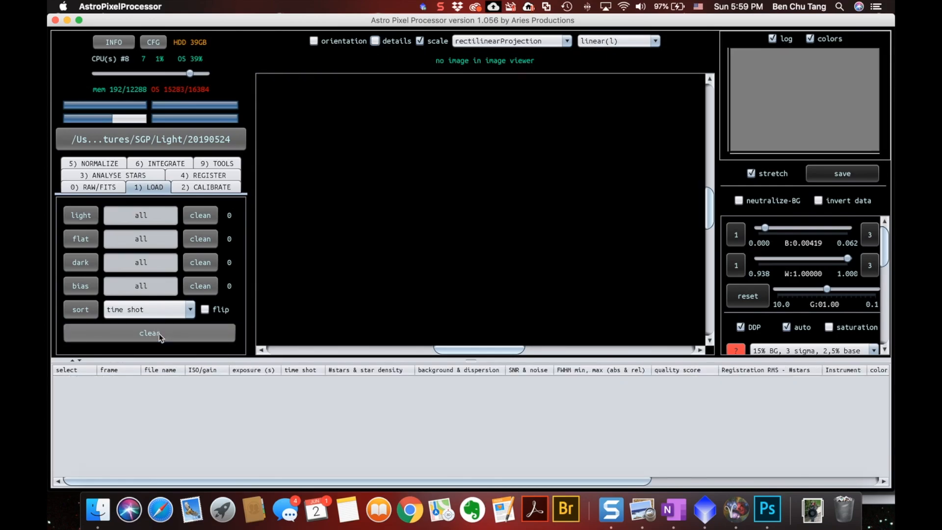
left_click(80, 215)
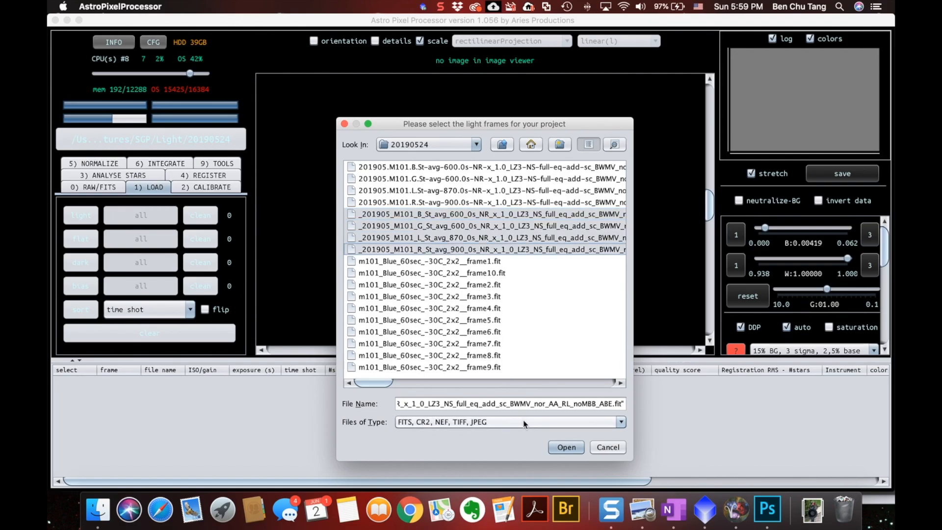
left_click(565, 447)
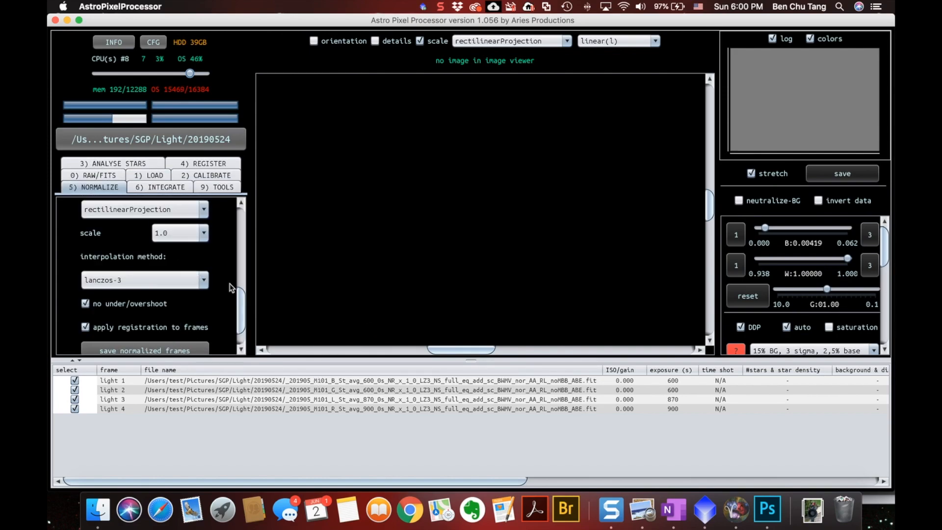
- Normalize the four channel lights and save the normalized frames as processed 1-4
scroll("down", 3)
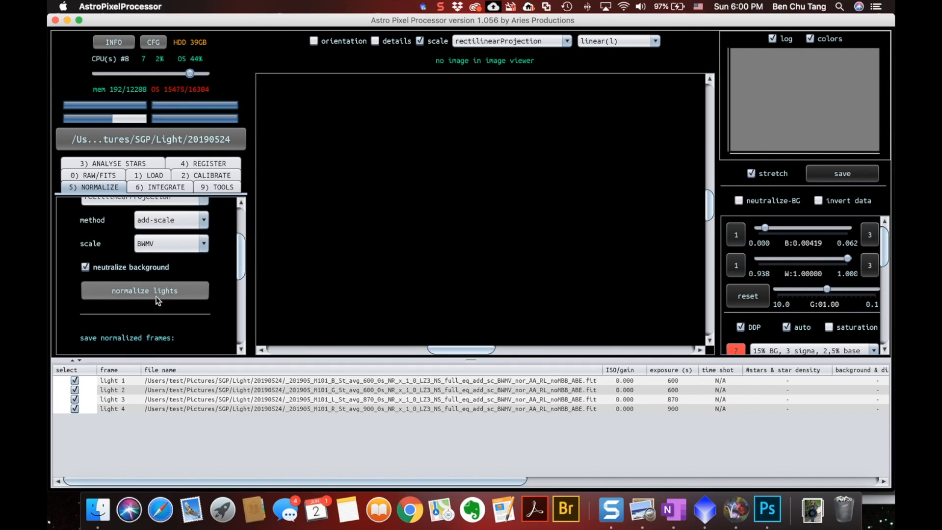
left_click(145, 291)
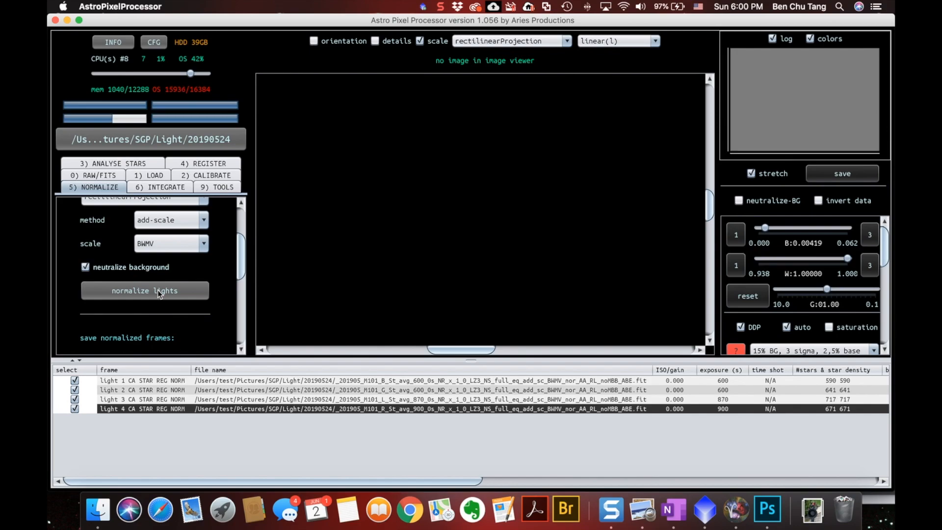
scroll("up", 3)
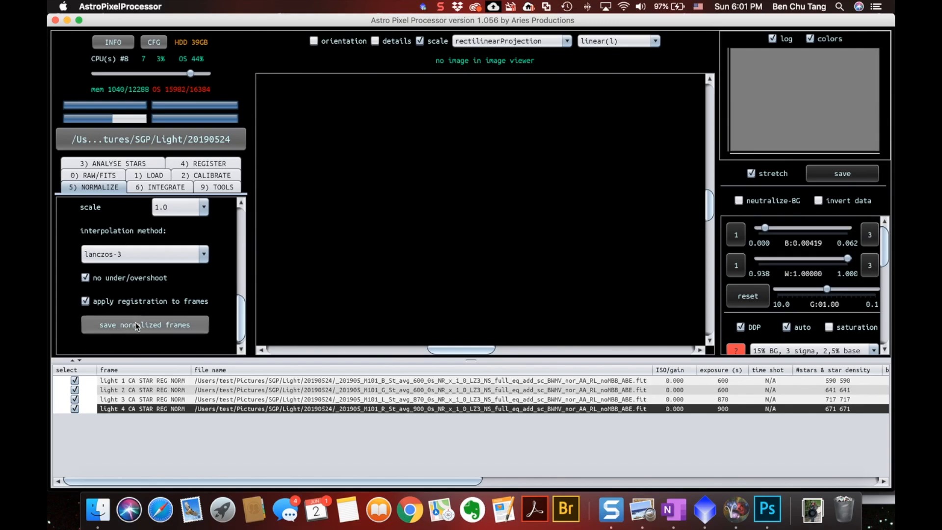
left_click(144, 325)
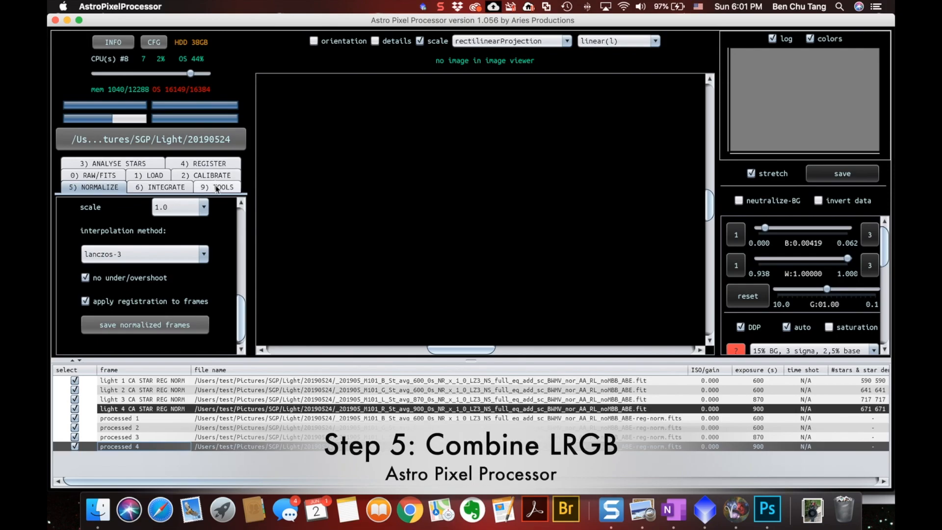
- Start a combine RGB session in 9) TOOLS and bring up the add-data chooser
left_click(216, 186)
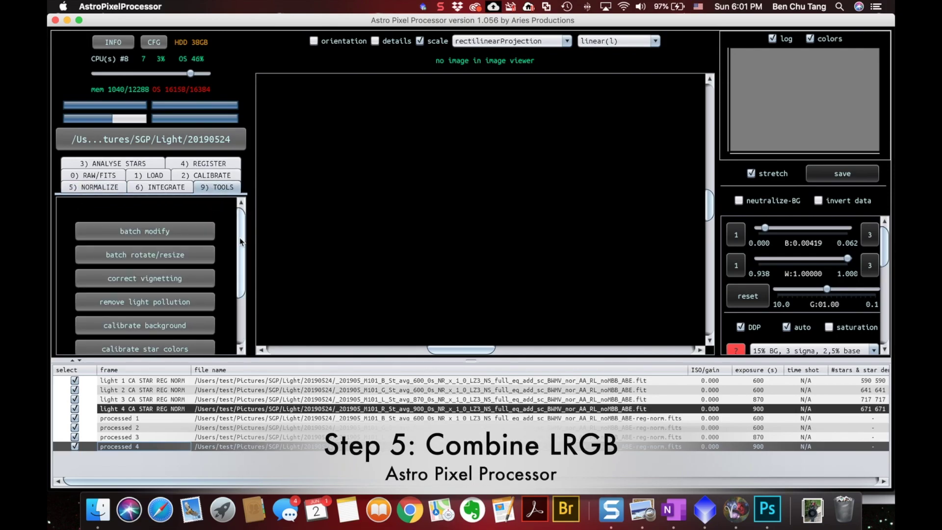
scroll("down", 3)
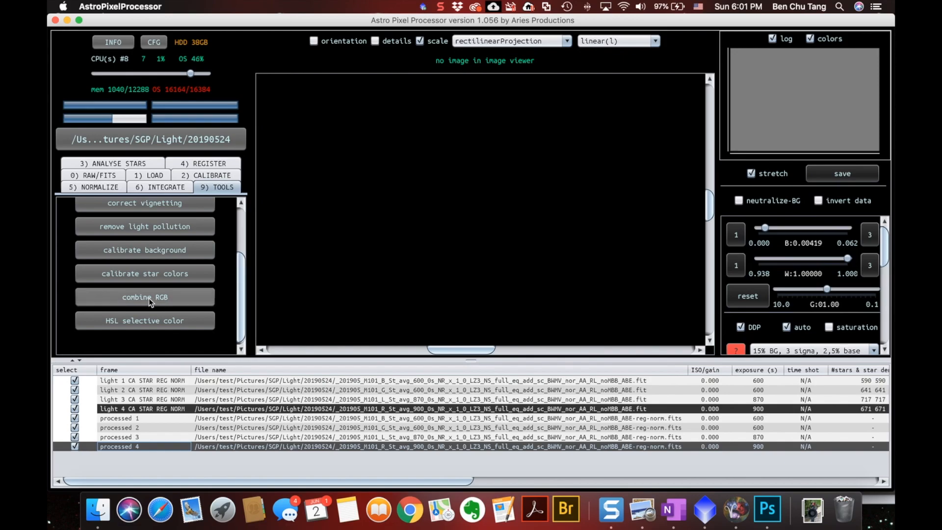
left_click(144, 297)
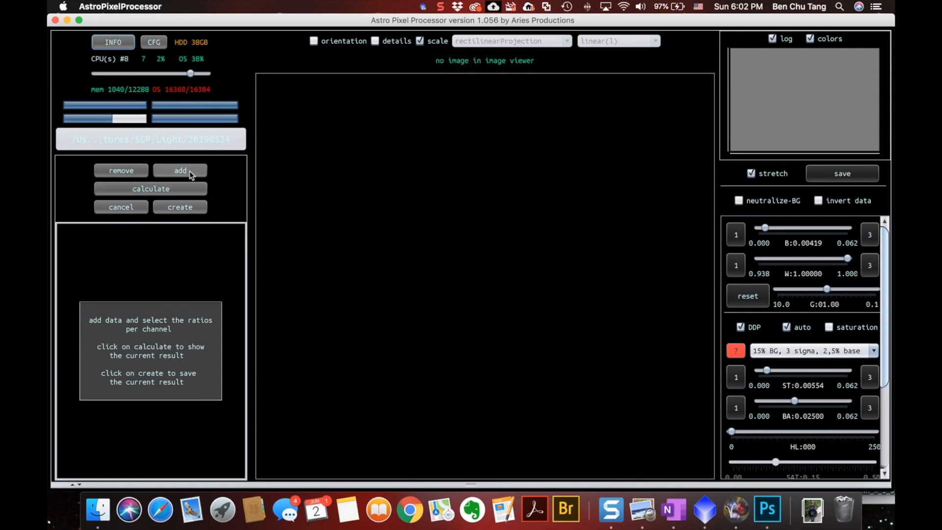
left_click(180, 171)
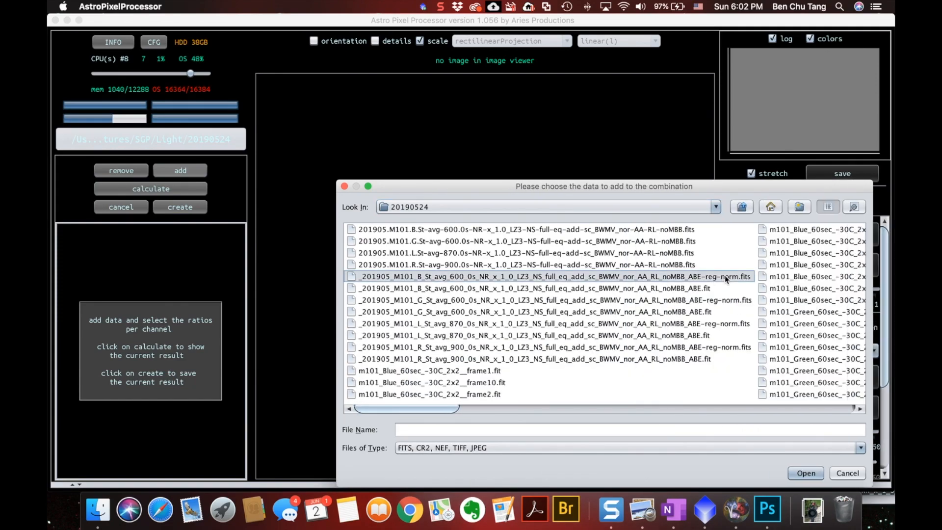
- Add the four -reg-norm files tagged Blue, Green, Luminance and Red
left_click(541, 300)
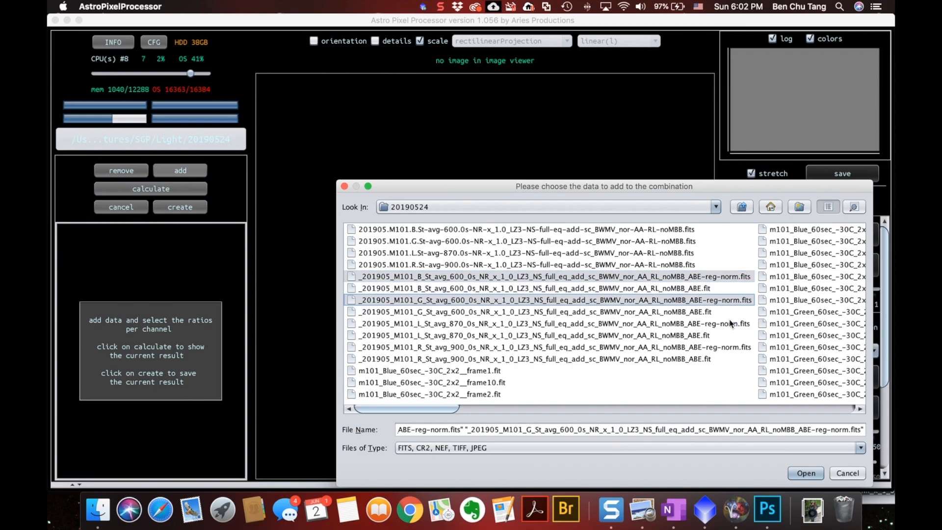
left_click(805, 472)
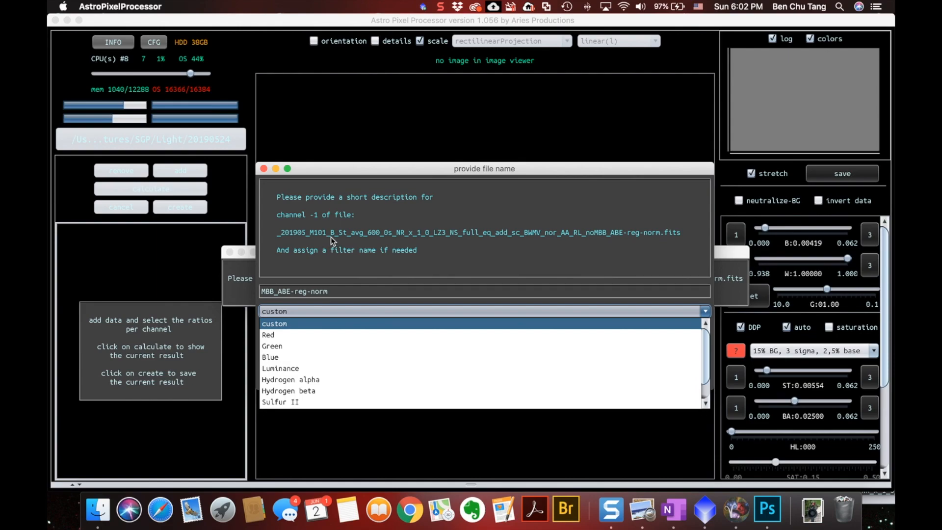
mouse_move(334, 236)
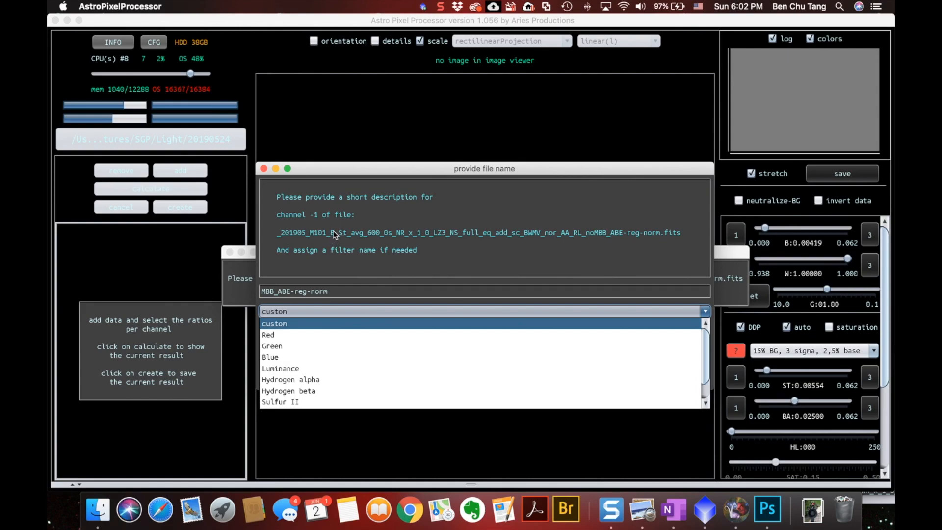
mouse_move(300, 320)
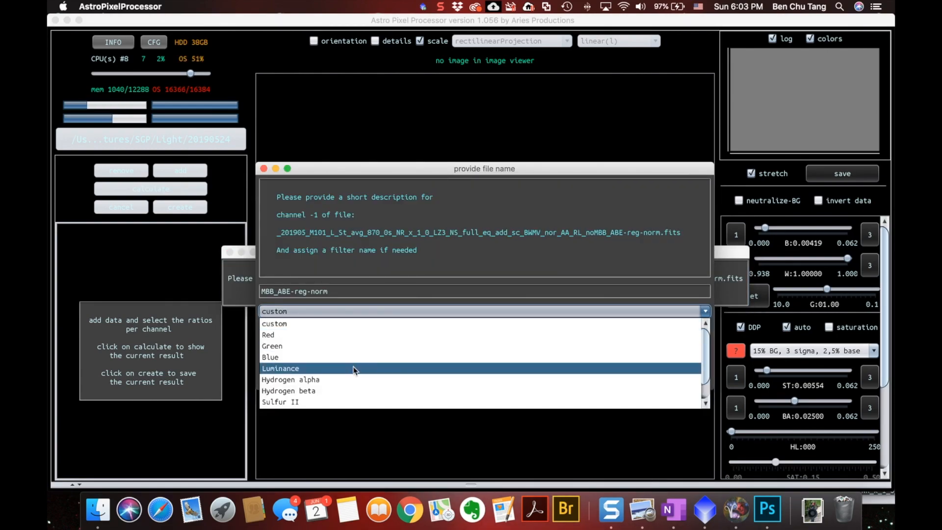
left_click(279, 368)
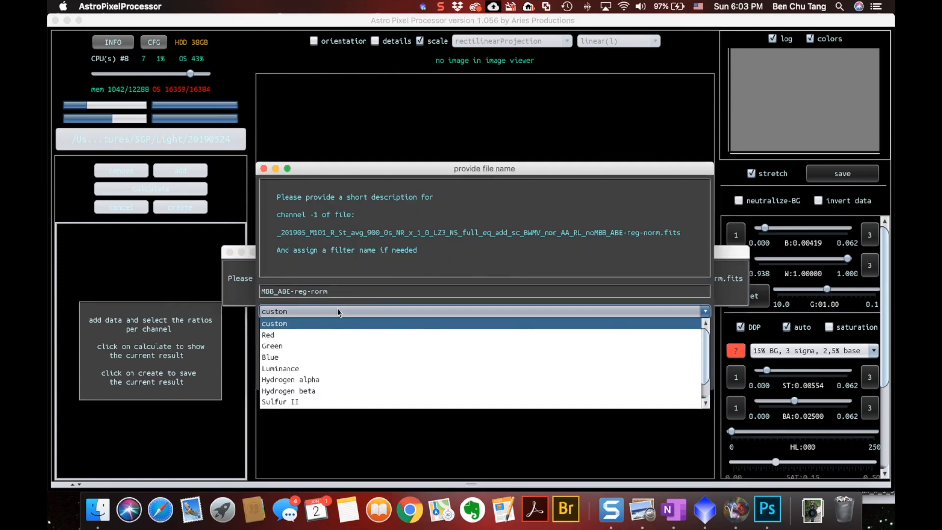
left_click(268, 335)
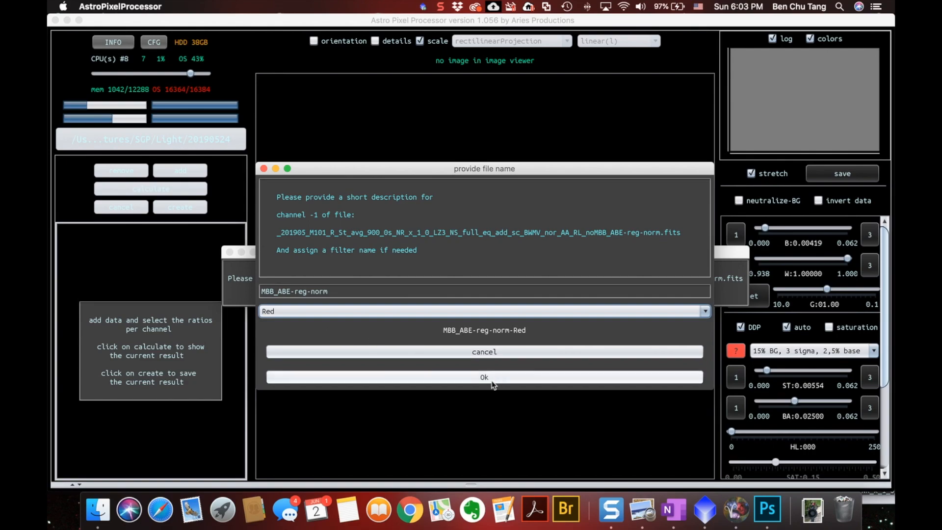
left_click(483, 377)
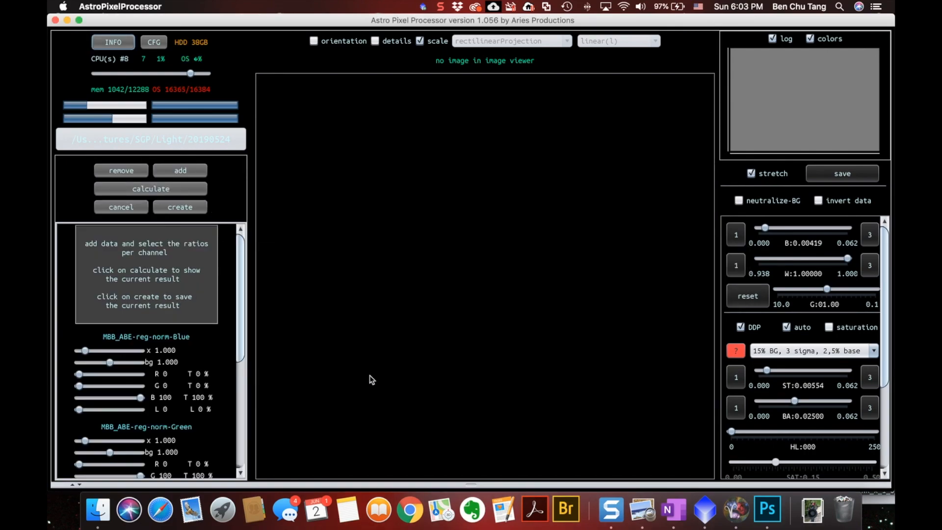
mouse_move(133, 367)
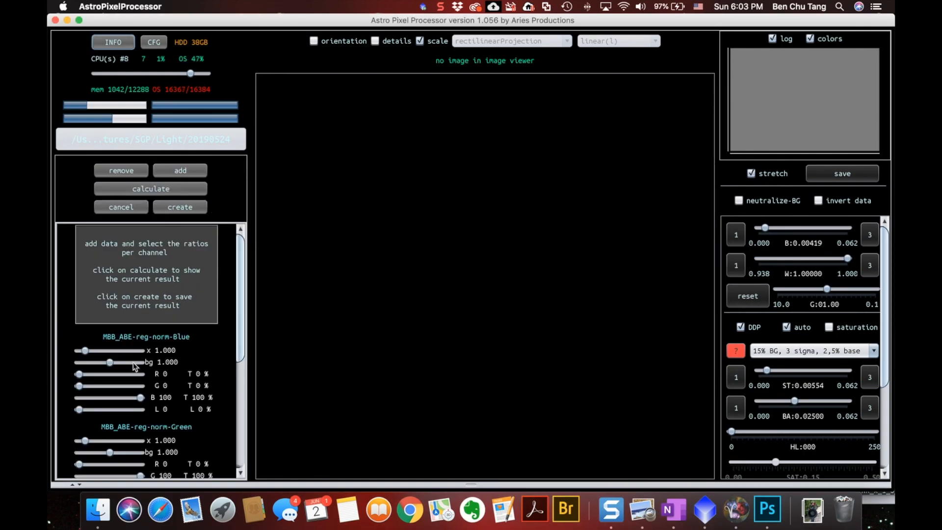
- Calculate the LRGB combination with the channel ratios to show the colour M101 image
scroll("down", 3)
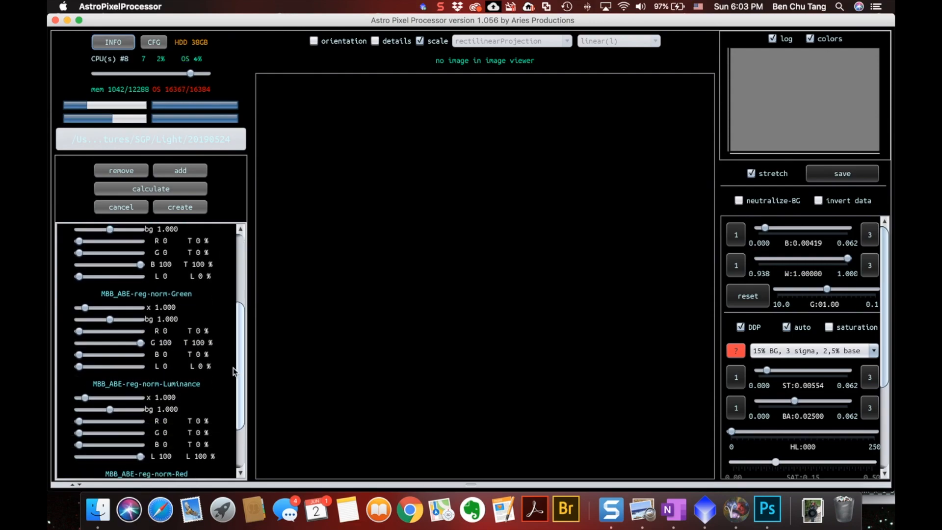
scroll("up", 3)
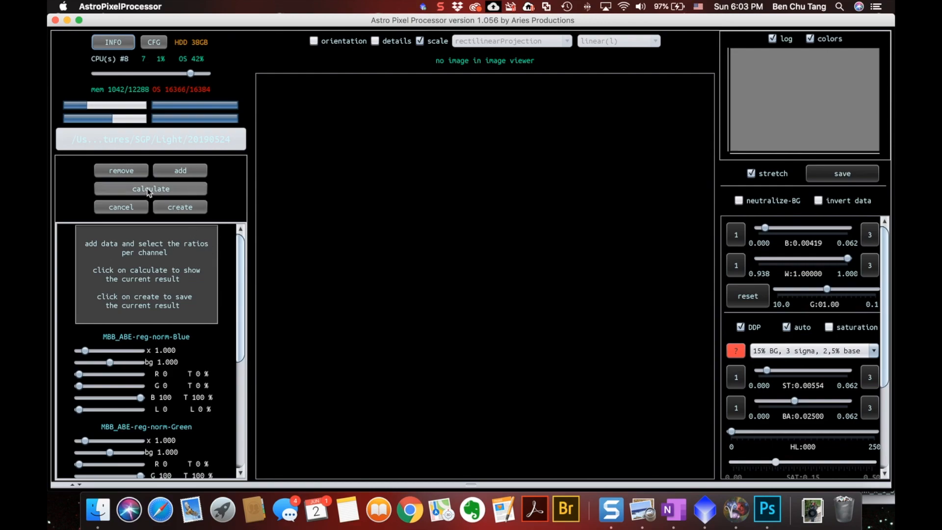
left_click(150, 189)
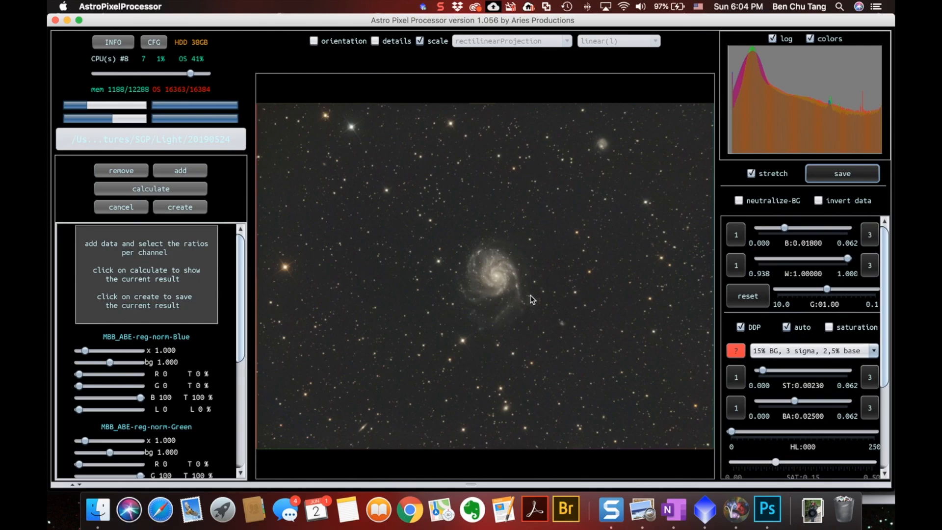
- Save the combined image under the suggested name as a TIFF file
left_click(750, 173)
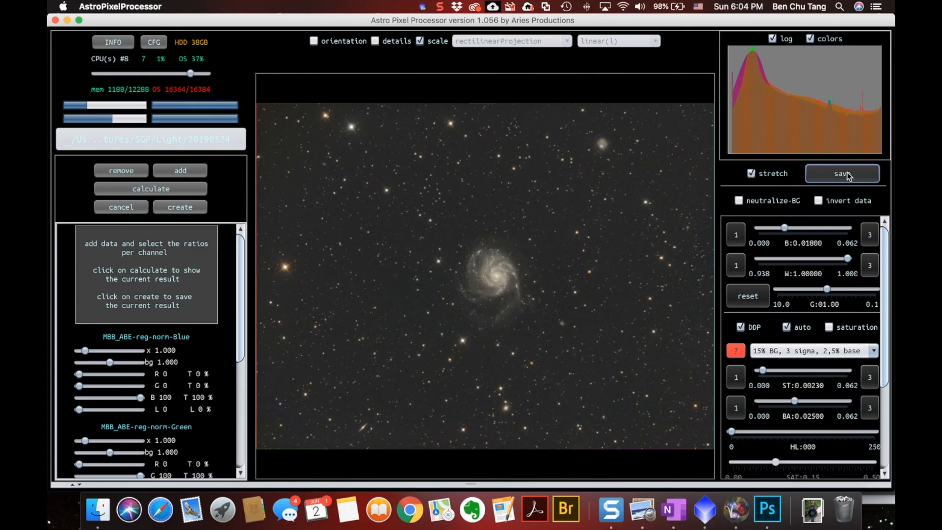
left_click(841, 173)
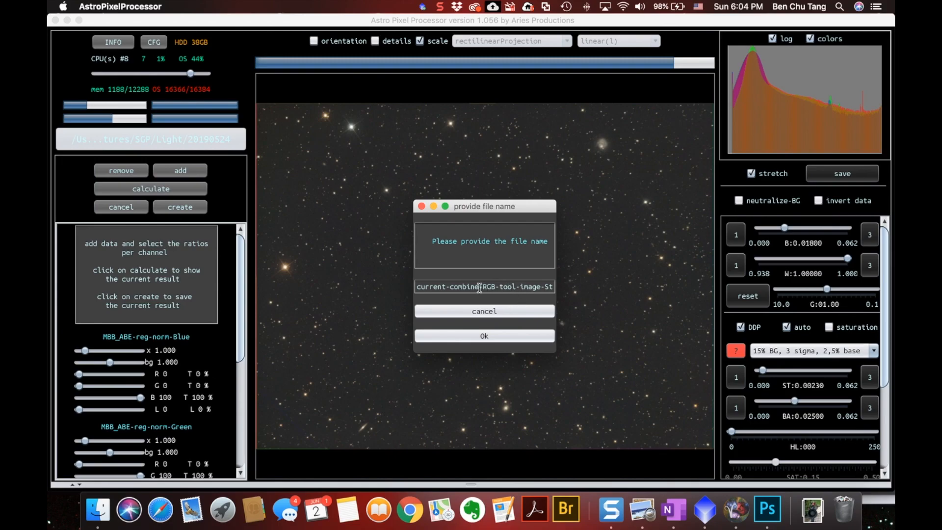
left_click(484, 336)
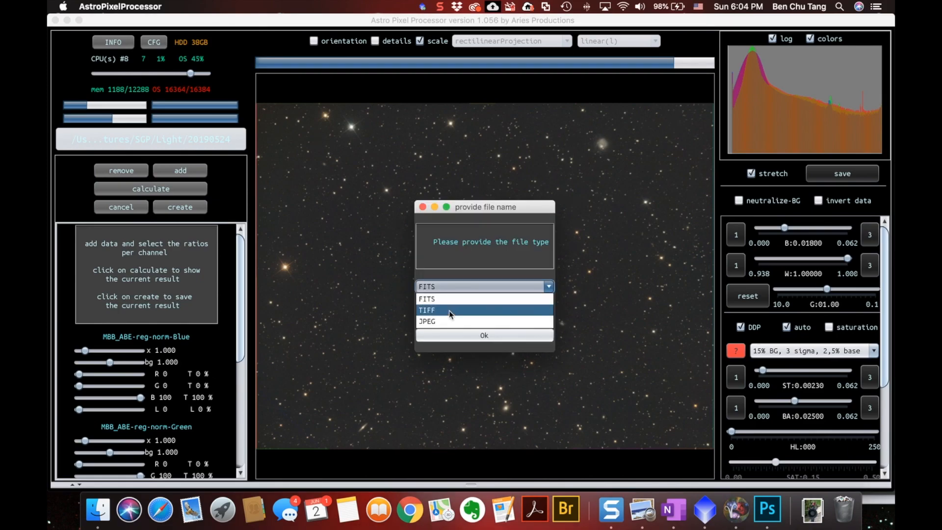
left_click(483, 335)
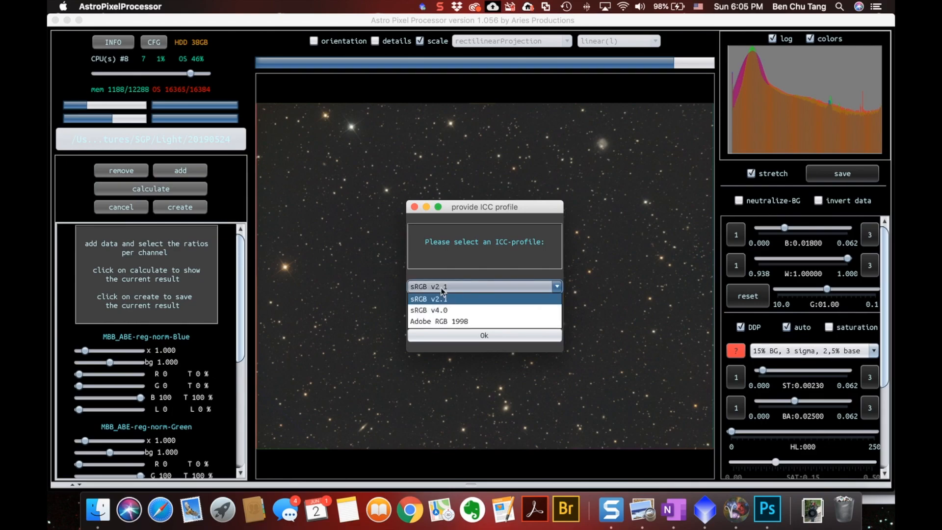
mouse_move(455, 303)
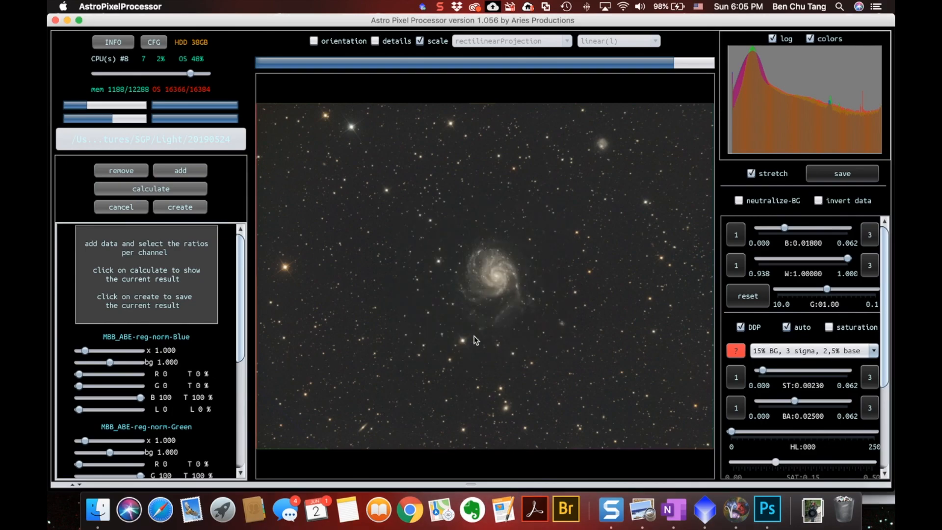
- Choose the sRGB v2.1 ICC profile and 16 bits integers depth for the TIFF
left_click(841, 172)
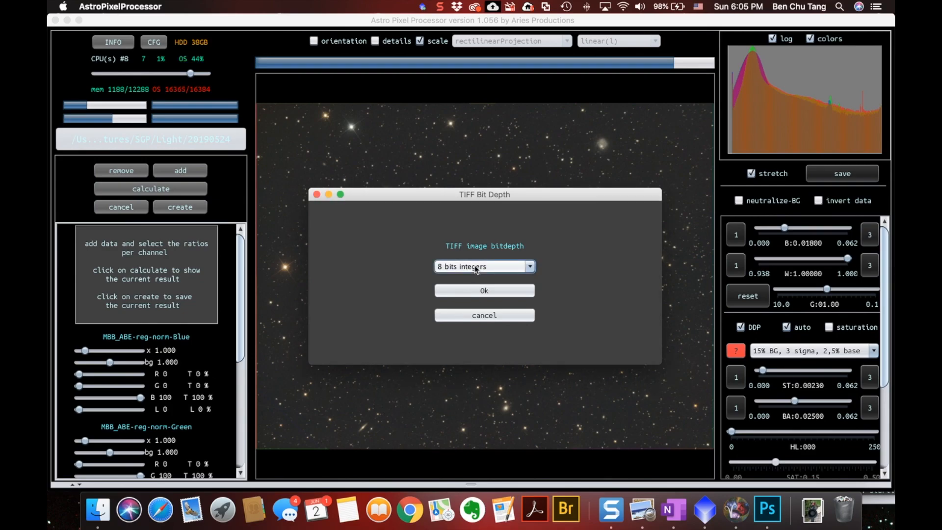
left_click(484, 266)
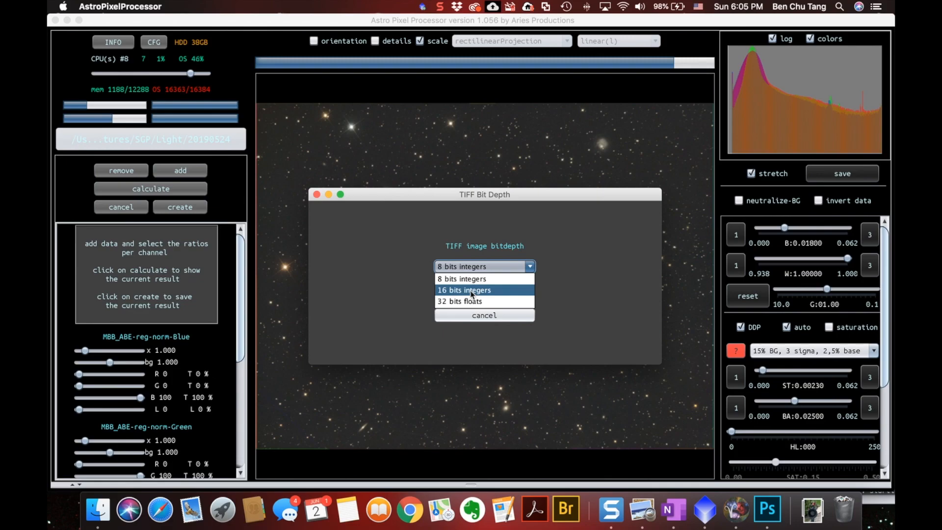
left_click(462, 290)
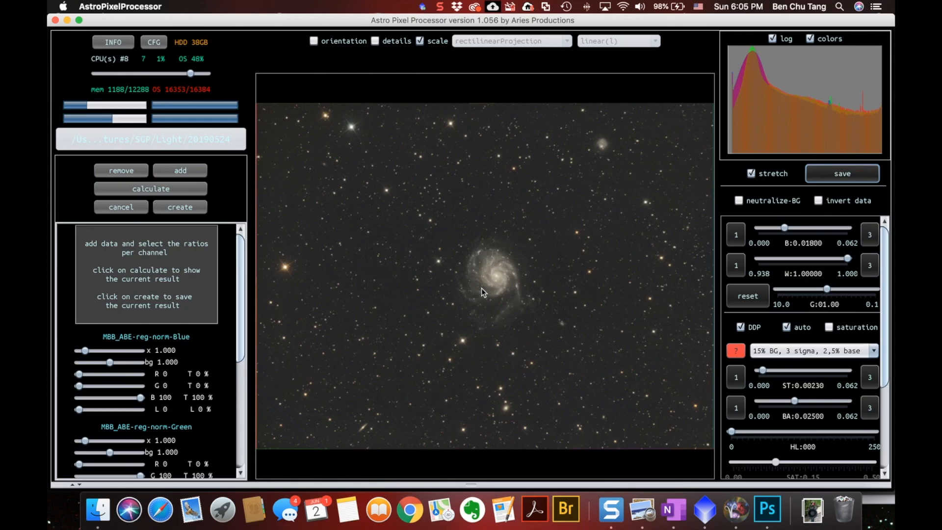
mouse_move(510, 288)
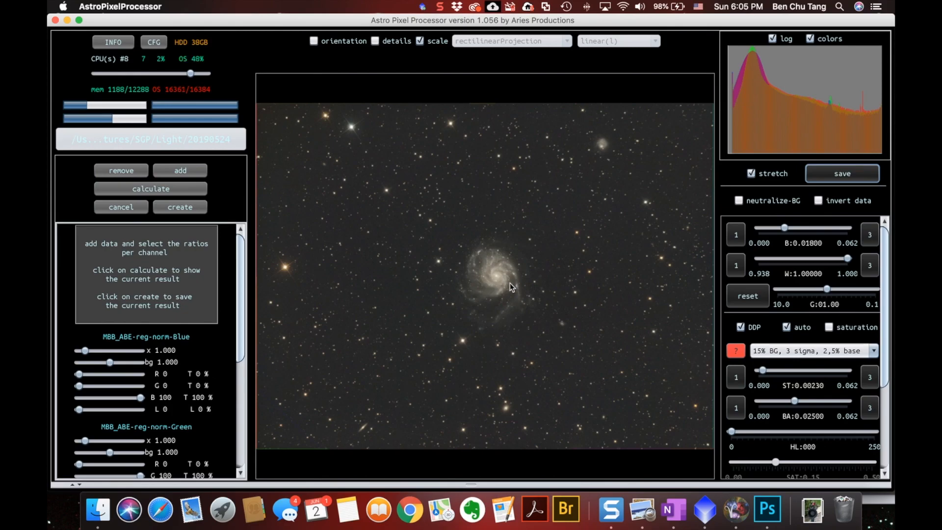
- Open current-combine-RGB-tool-image-St.tiff in Photoshop and begin cropping its edges
left_click(767, 511)
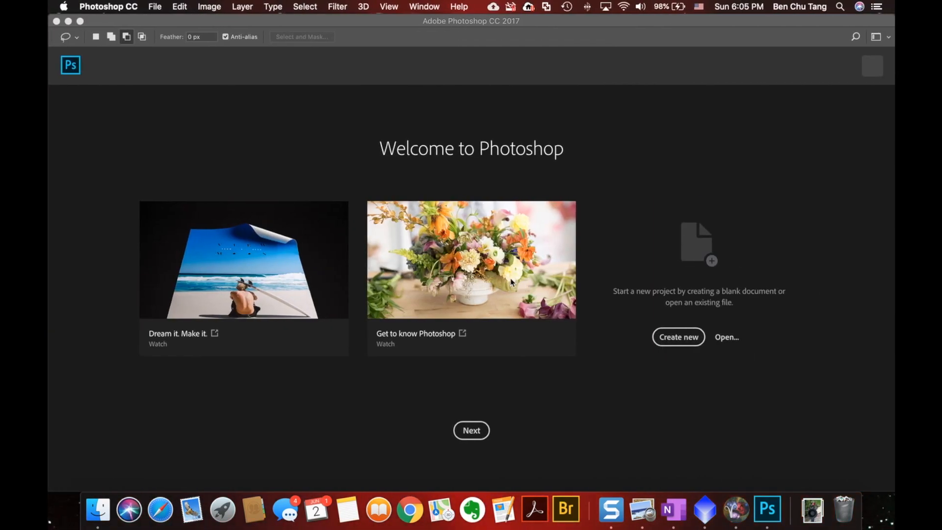
left_click(725, 336)
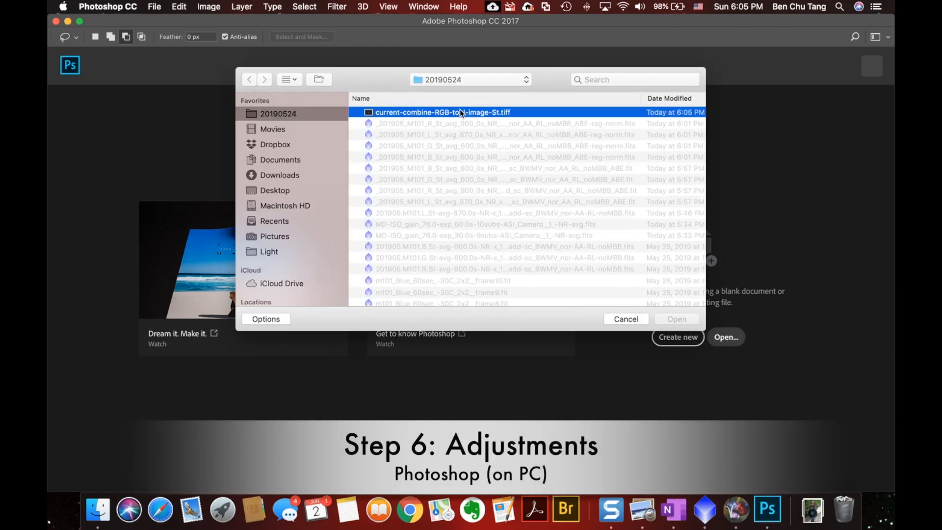
left_click(676, 319)
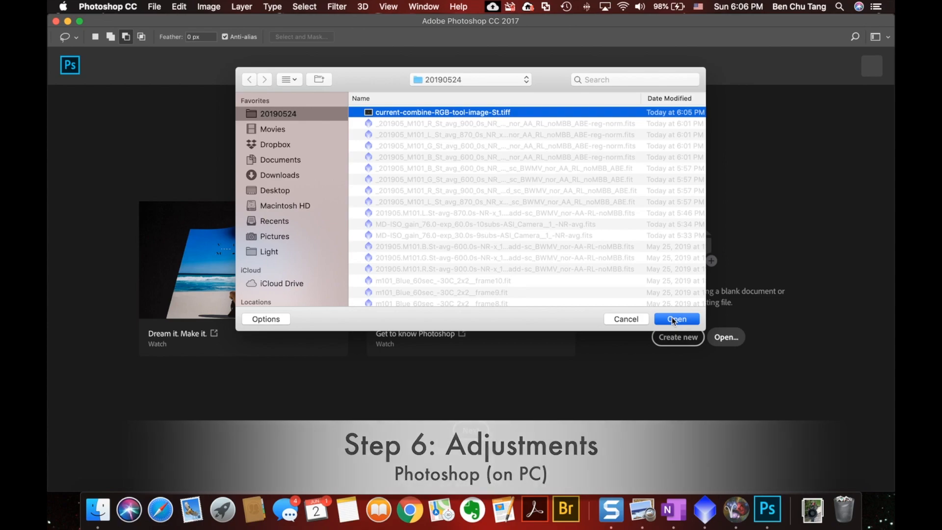
left_click(676, 319)
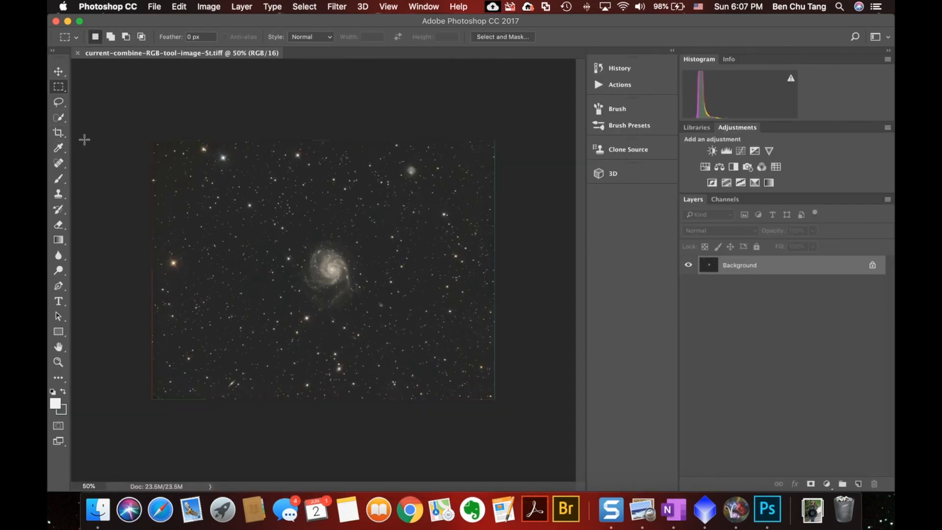
left_click(58, 133)
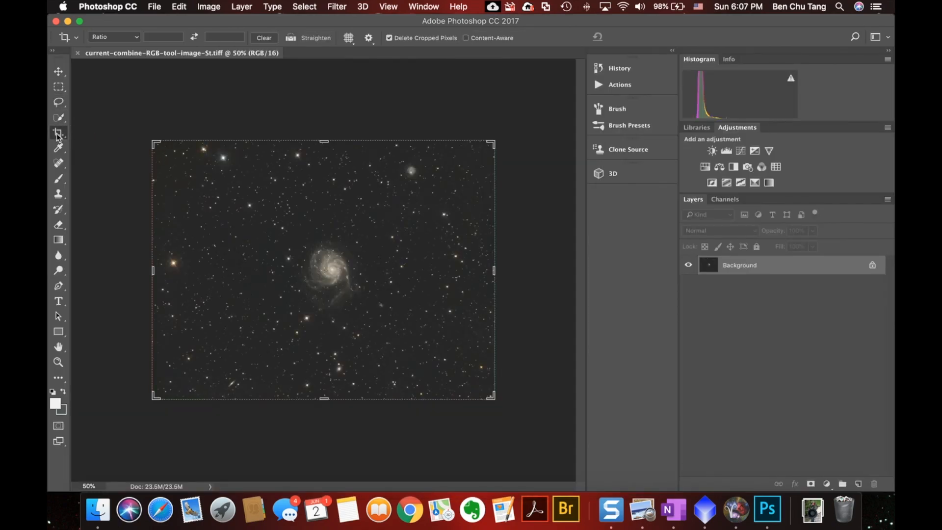
mouse_move(158, 423)
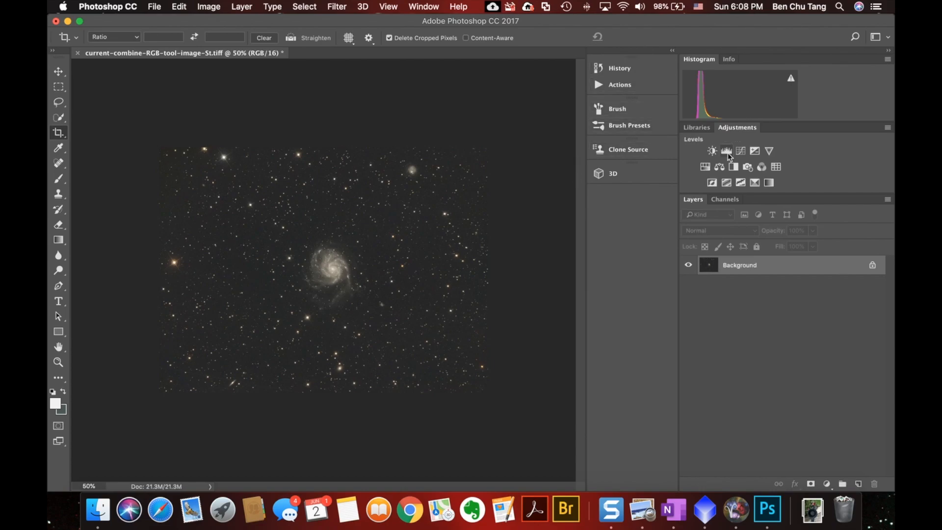
- Add Levels and Curves adjustment layers with the RGB curve bent upward
left_click(726, 151)
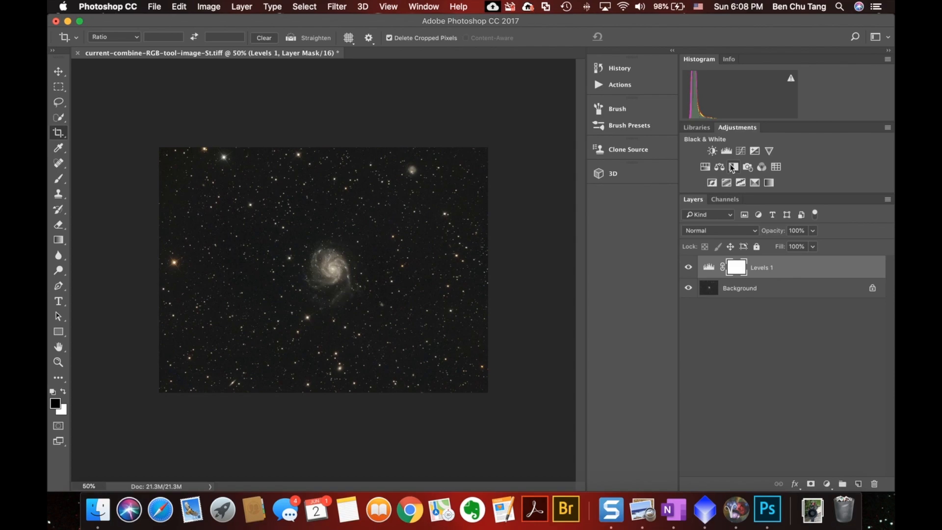
left_click(731, 167)
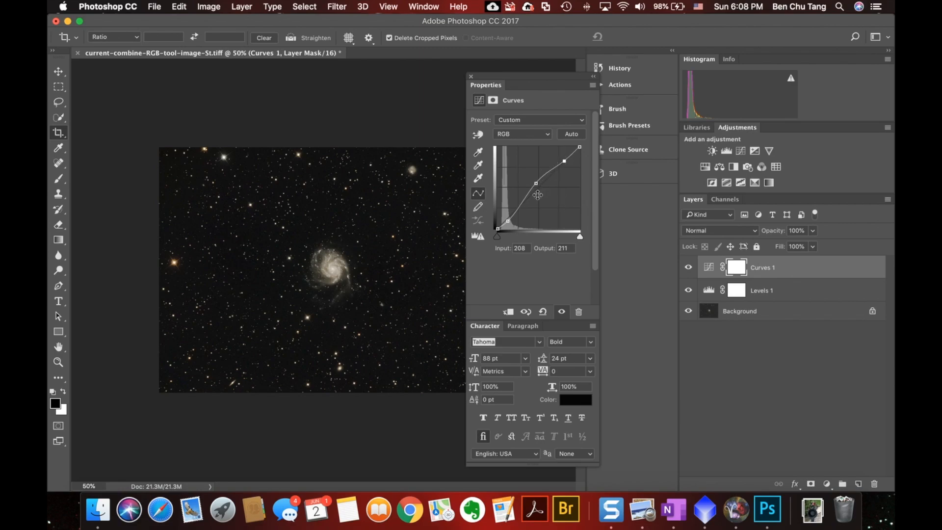
left_click(471, 77)
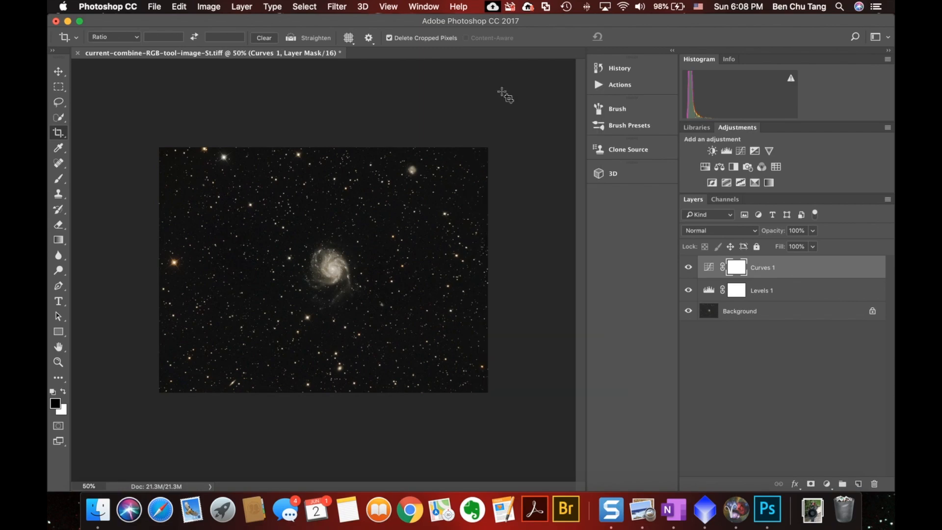
mouse_move(769, 150)
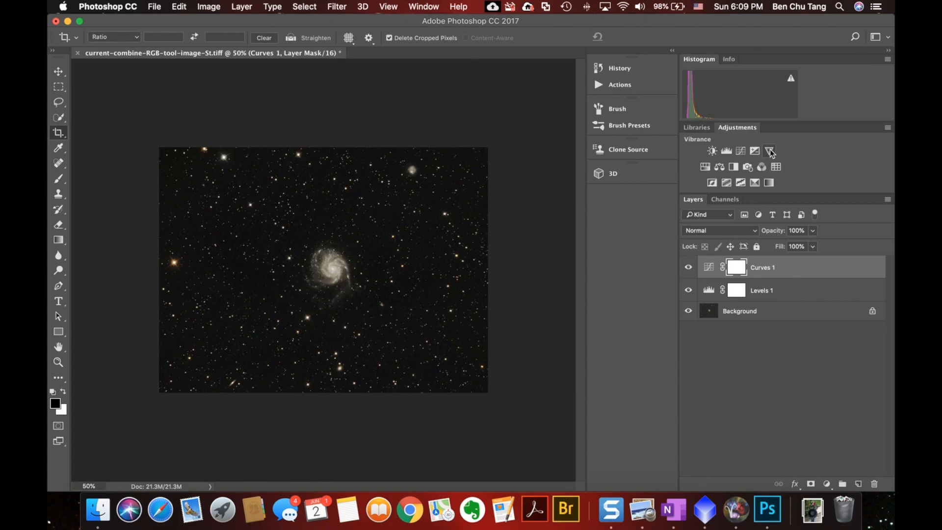
- Add a Vibrance adjustment layer at vibrance +28 and saturation +7
left_click(769, 151)
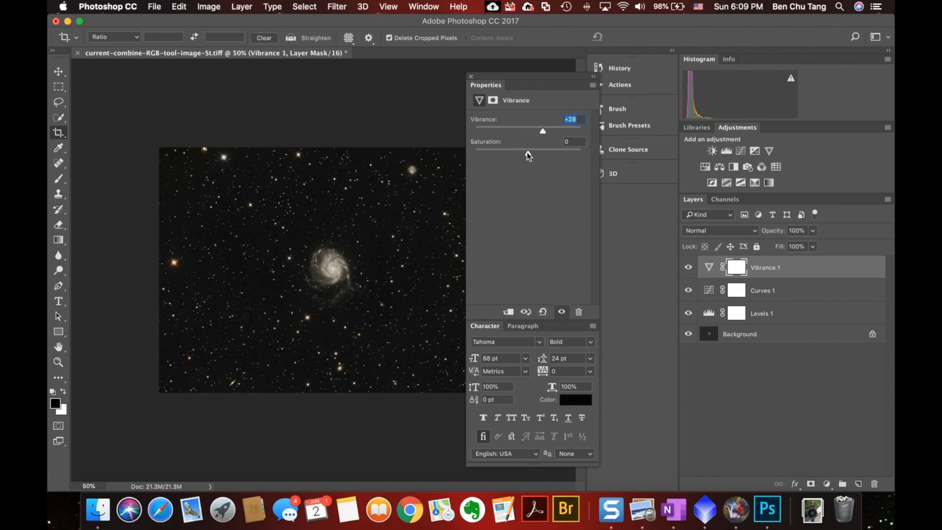
left_click_drag(477, 152, 498, 151)
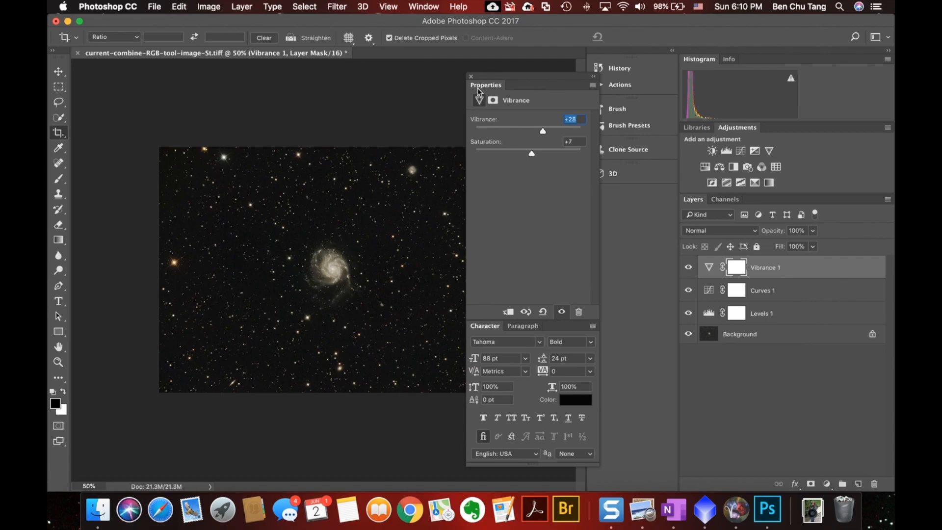
left_click(471, 77)
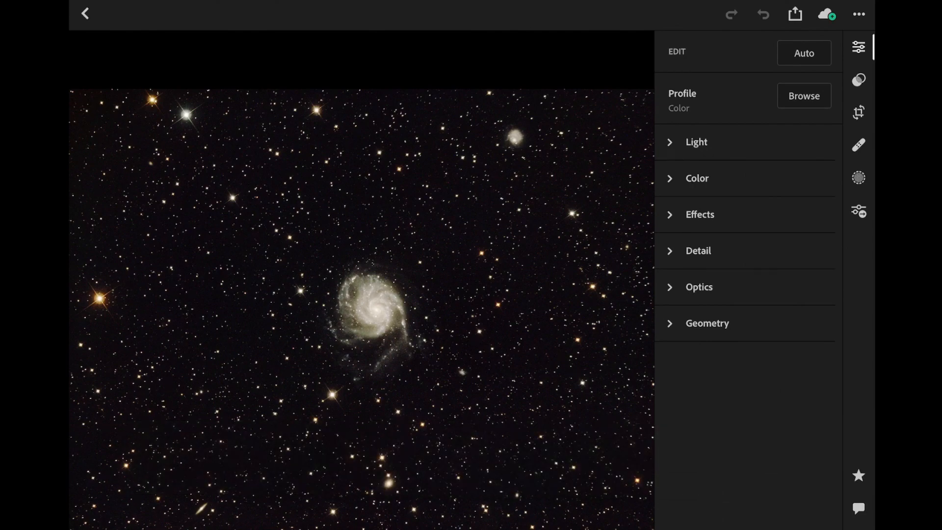
- Apply exposure −0.05, contrast +2, highlights −12 and noise reduction 11, then bring up the export choices
left_click(696, 141)
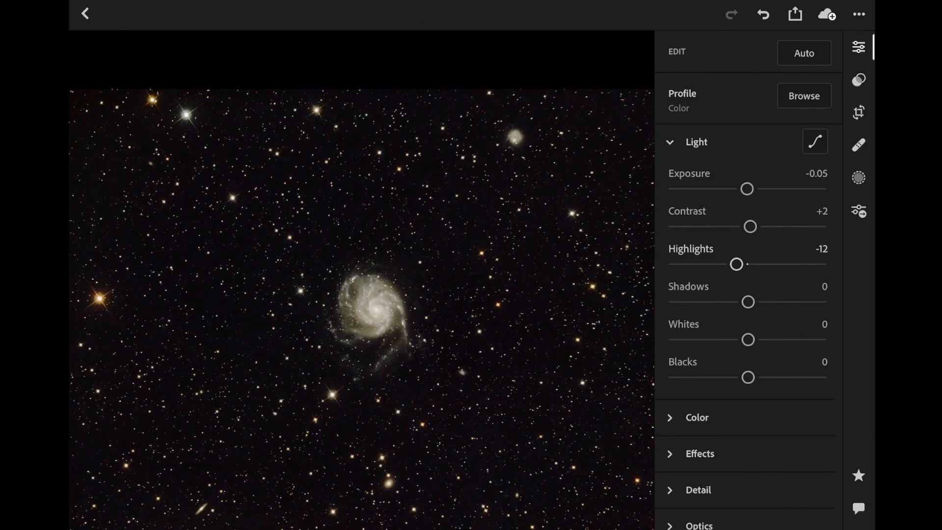
left_click(698, 490)
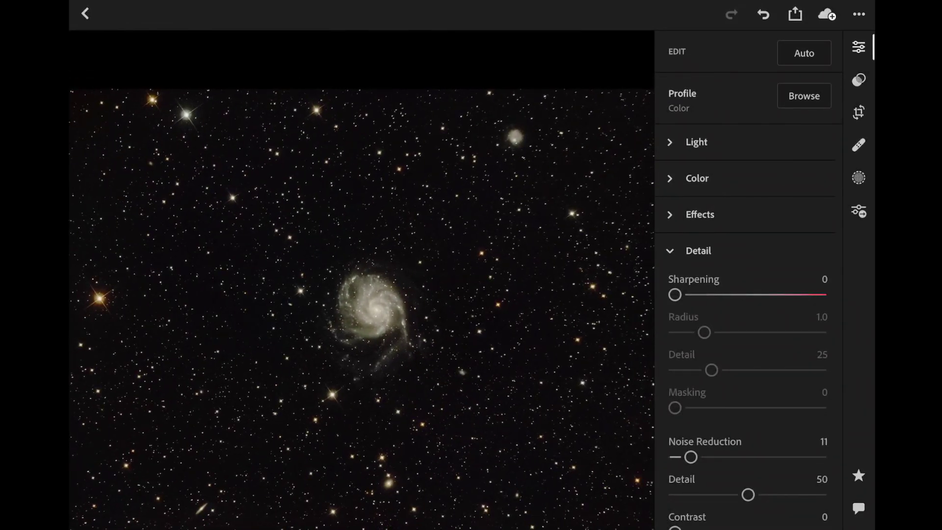
left_click(793, 14)
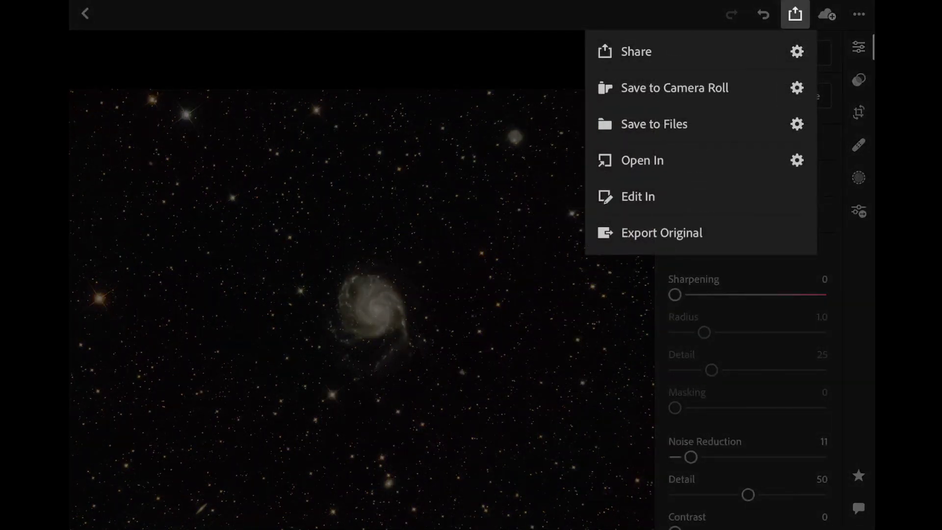